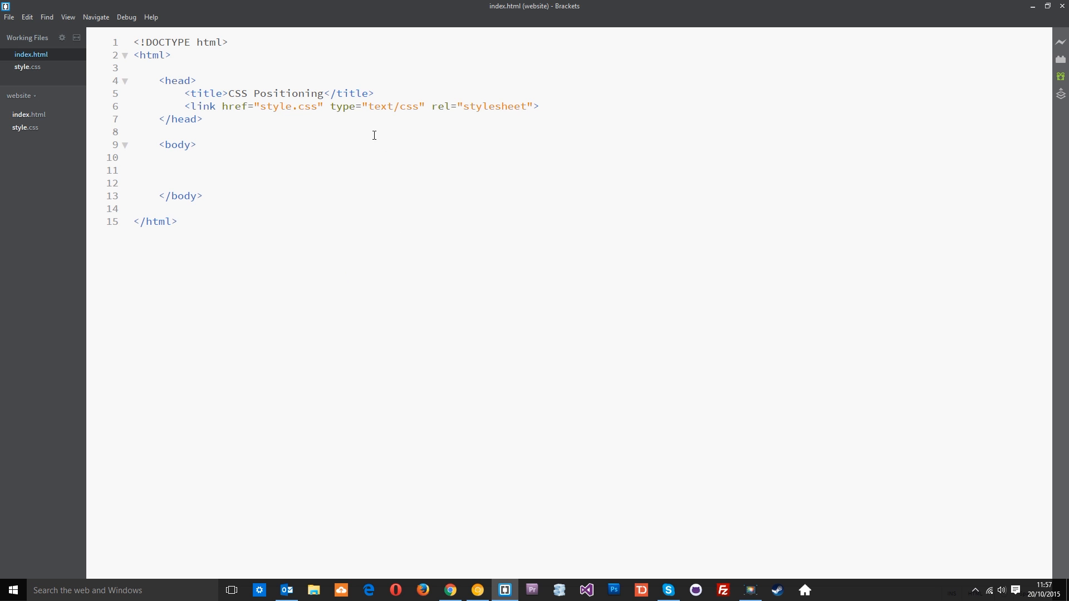
{"action": "mouse_move", "coordinate": [186, 220]}
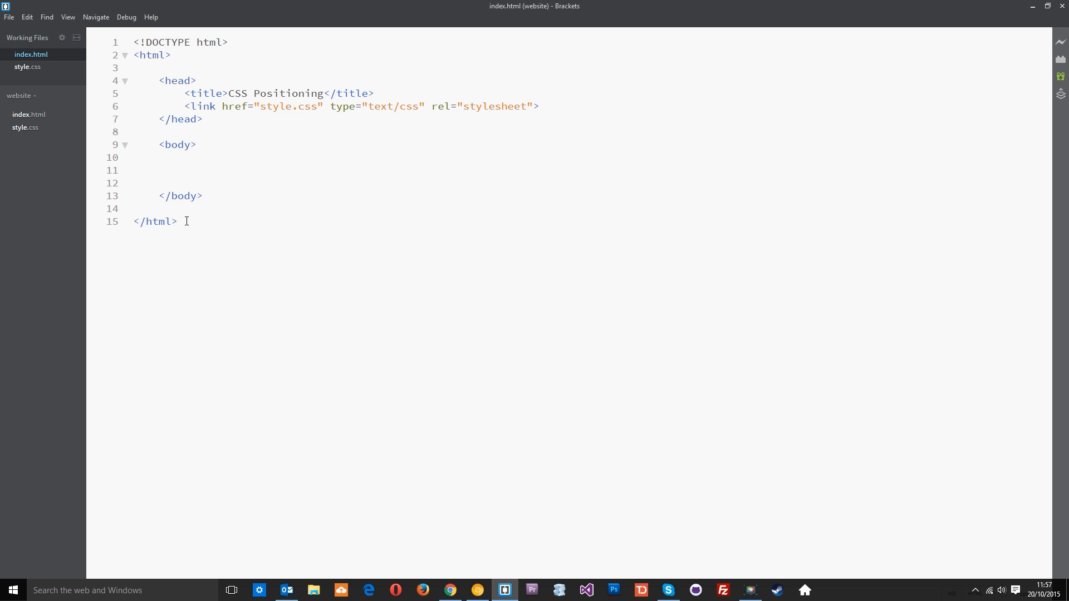
Step: Return from the page title text to editing index.html
{"action": "key", "text": "ctrl+a"}
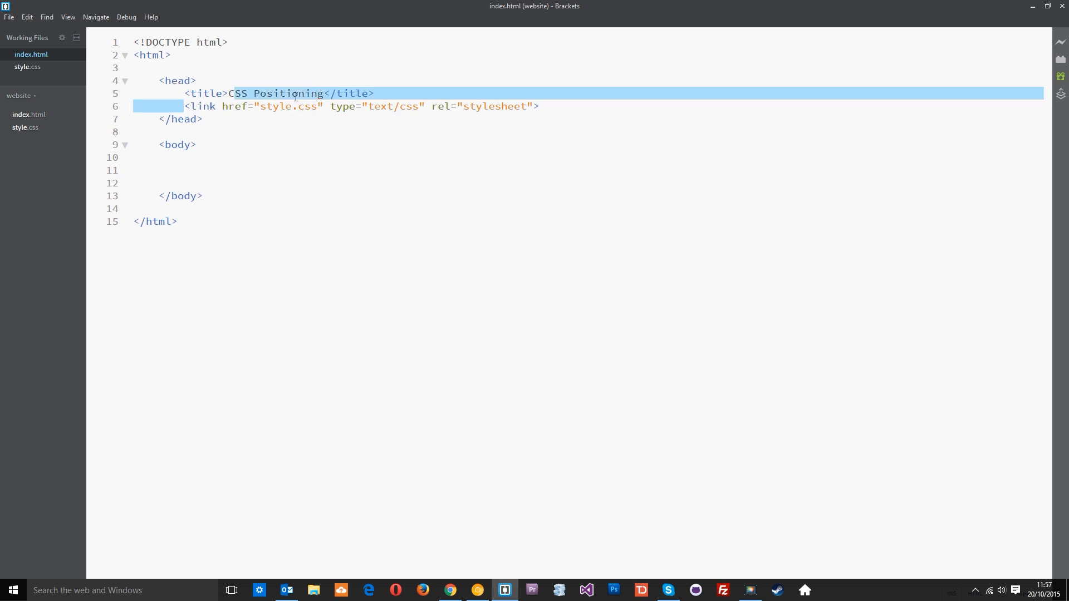
{"action": "left_click", "coordinate": [302, 105]}
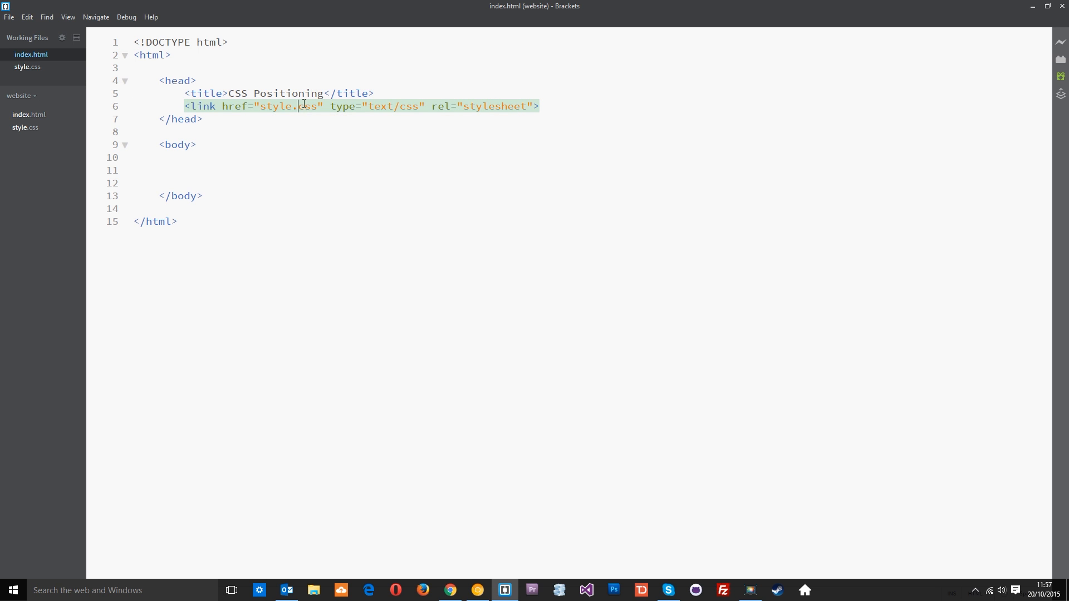
{"action": "mouse_move", "coordinate": [28, 132]}
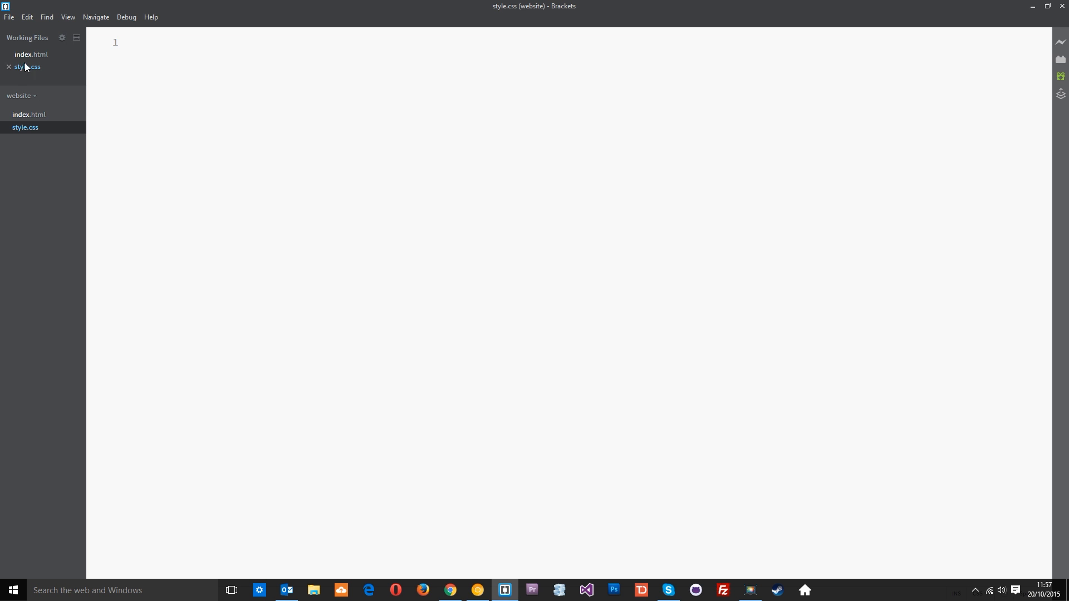
{"action": "left_click", "coordinate": [31, 53]}
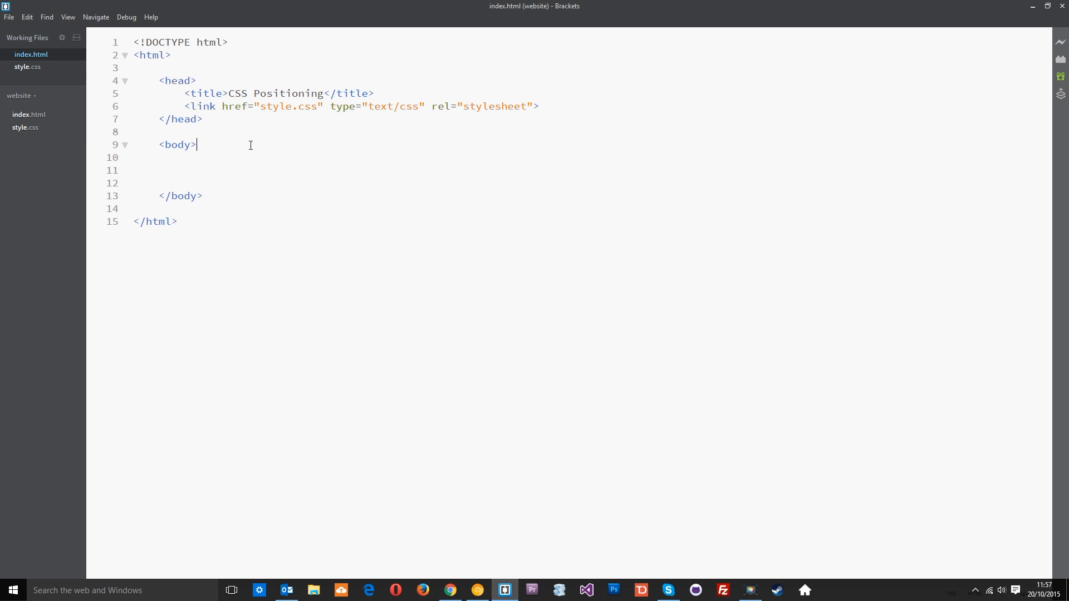
Step: Split the editor horizontally with a shorter top pane and start Live Preview
{"action": "left_click", "coordinate": [68, 16]}
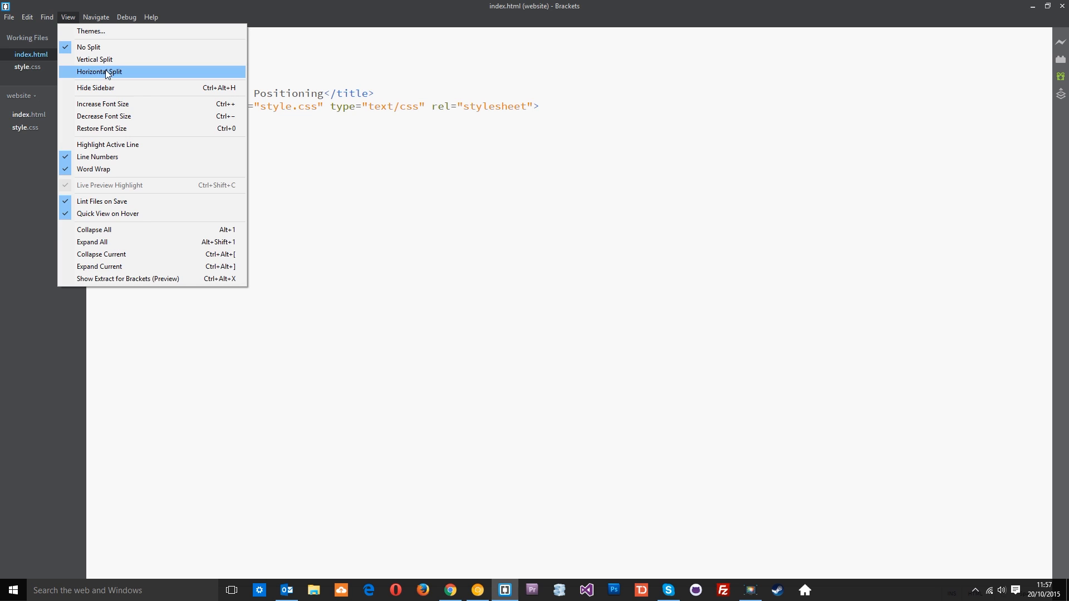
{"action": "left_click", "coordinate": [99, 72]}
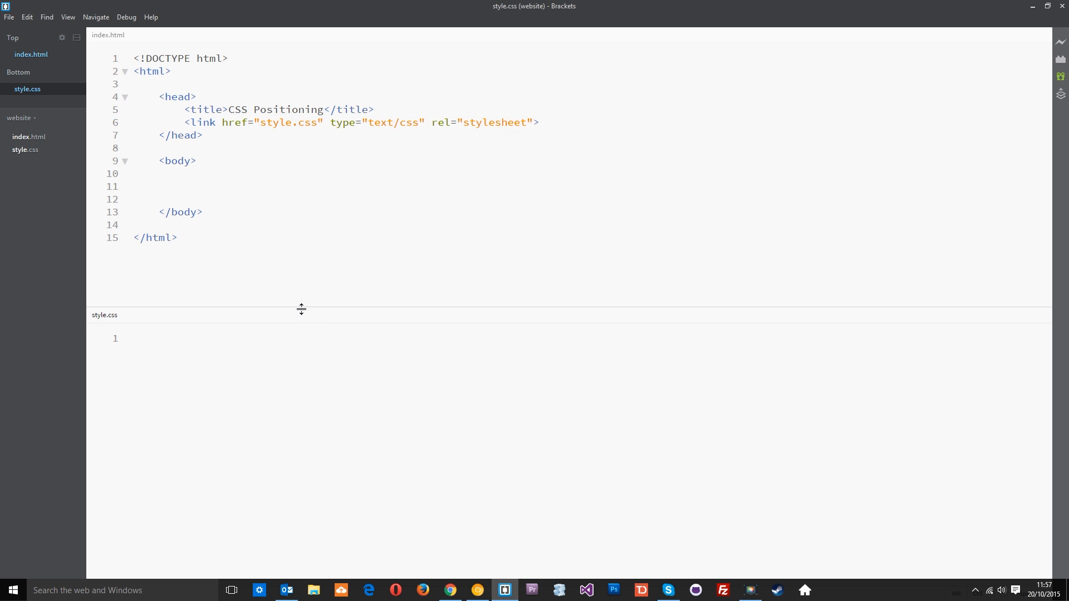
{"action": "left_click_drag", "start_coordinate": [302, 308], "coordinate": [302, 271]}
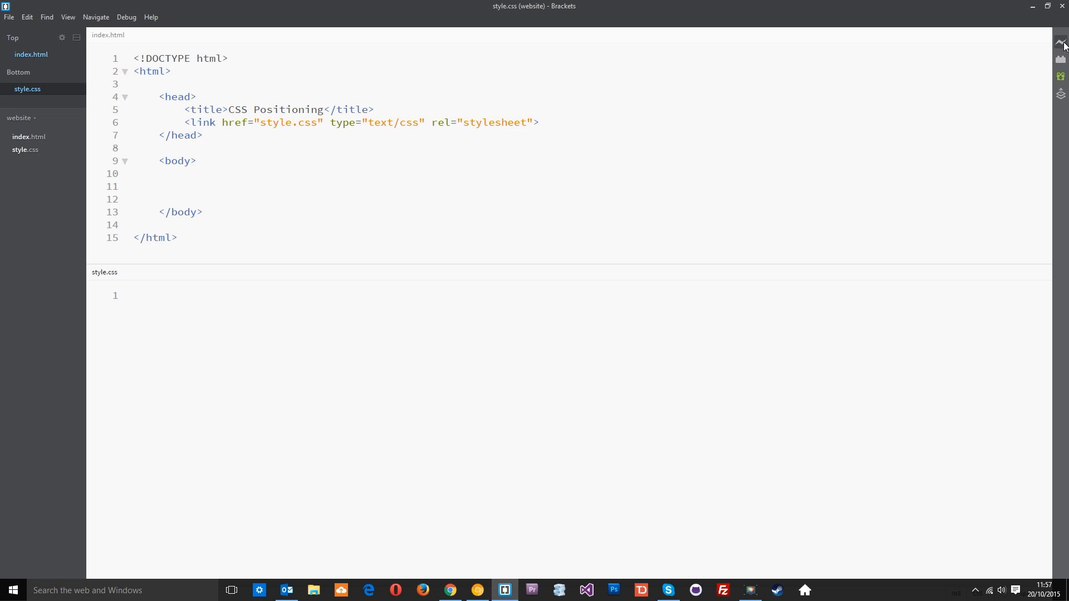
{"action": "left_click", "coordinate": [132, 295]}
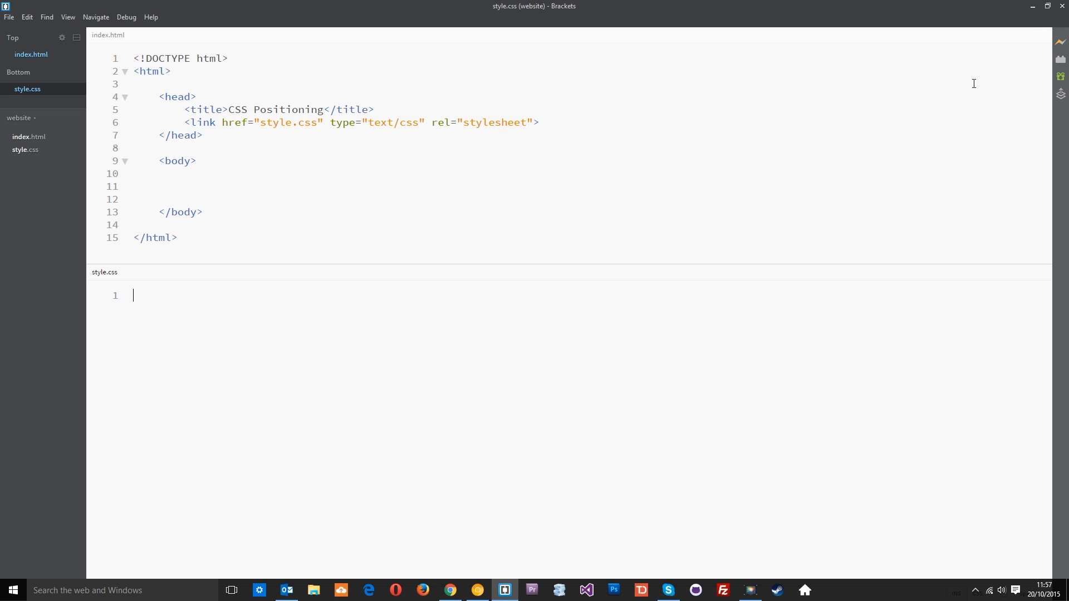
Step: Position the Chrome preview of the CSS Positioning page beside Brackets
{"action": "left_click", "coordinate": [1059, 40]}
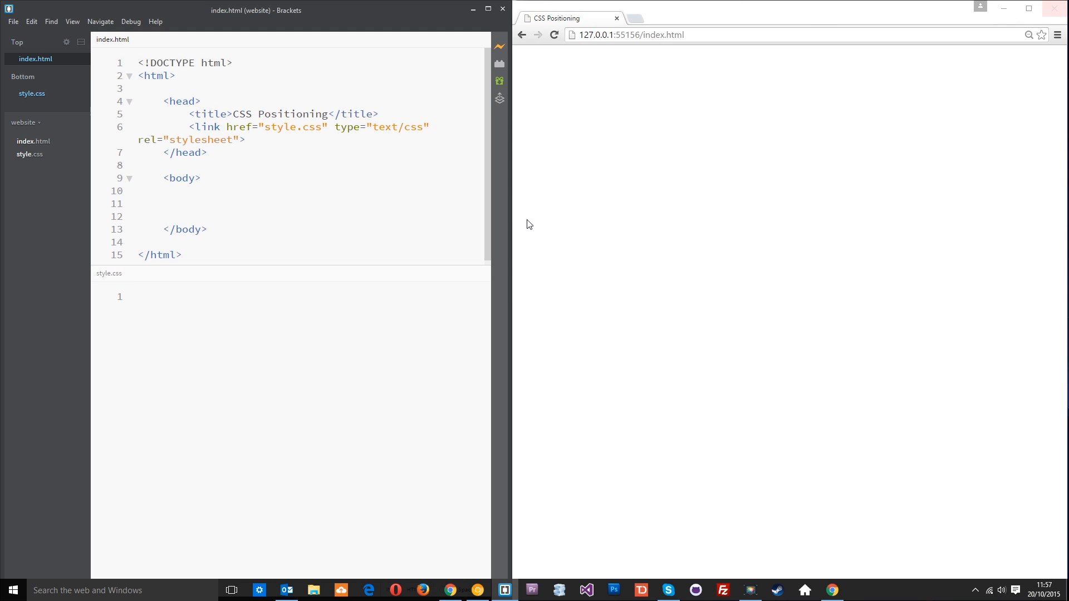
{"action": "mouse_move", "coordinate": [90, 157]}
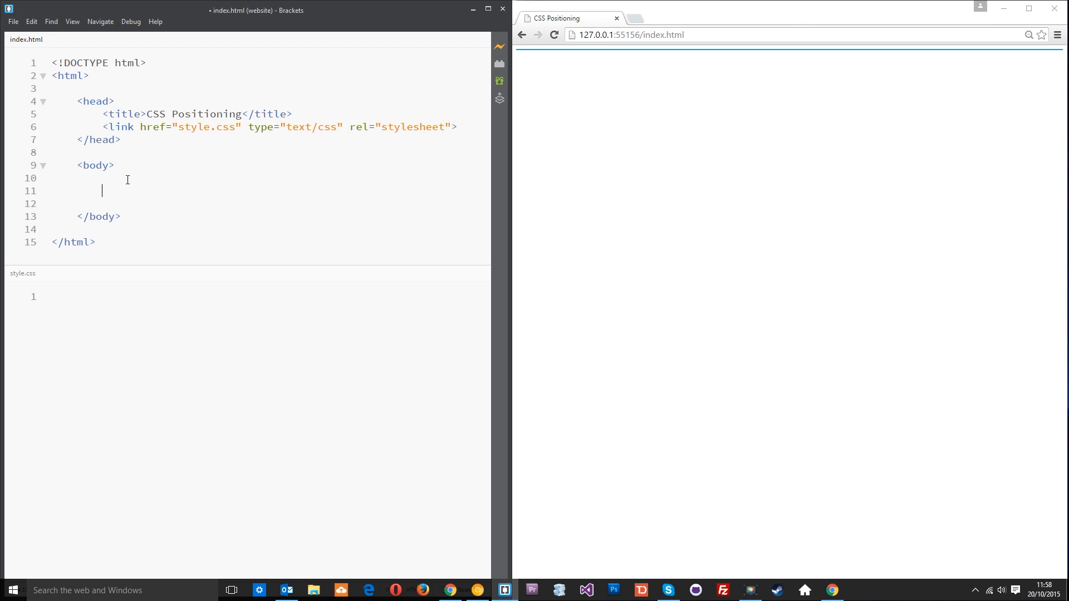
Step: Add two <p>test</p> paragraphs to the page body
{"action": "type", "text": "<P."}
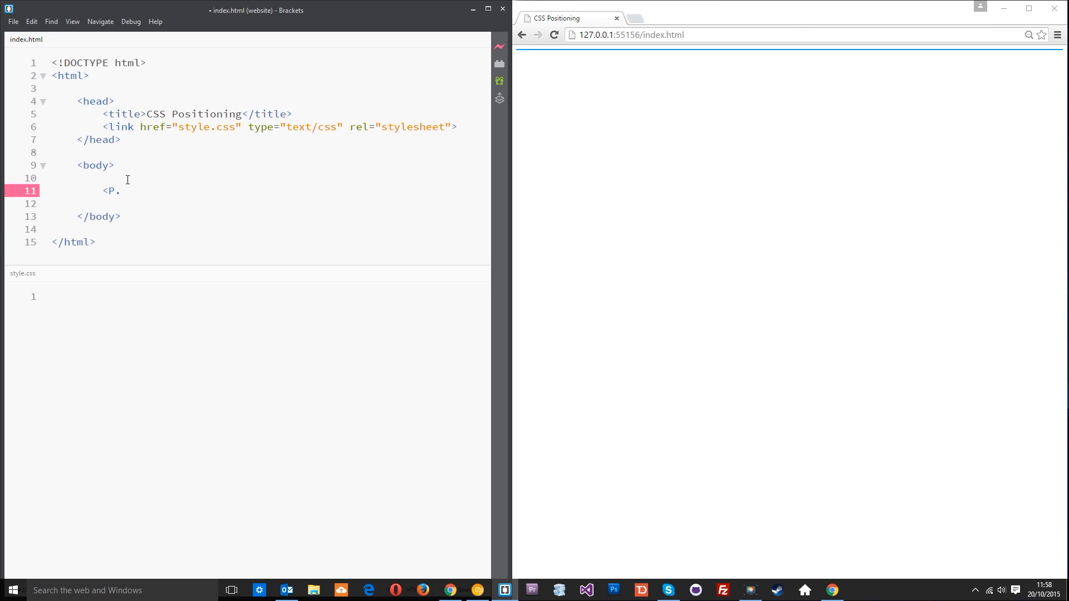
{"action": "key", "text": "Backspace"}
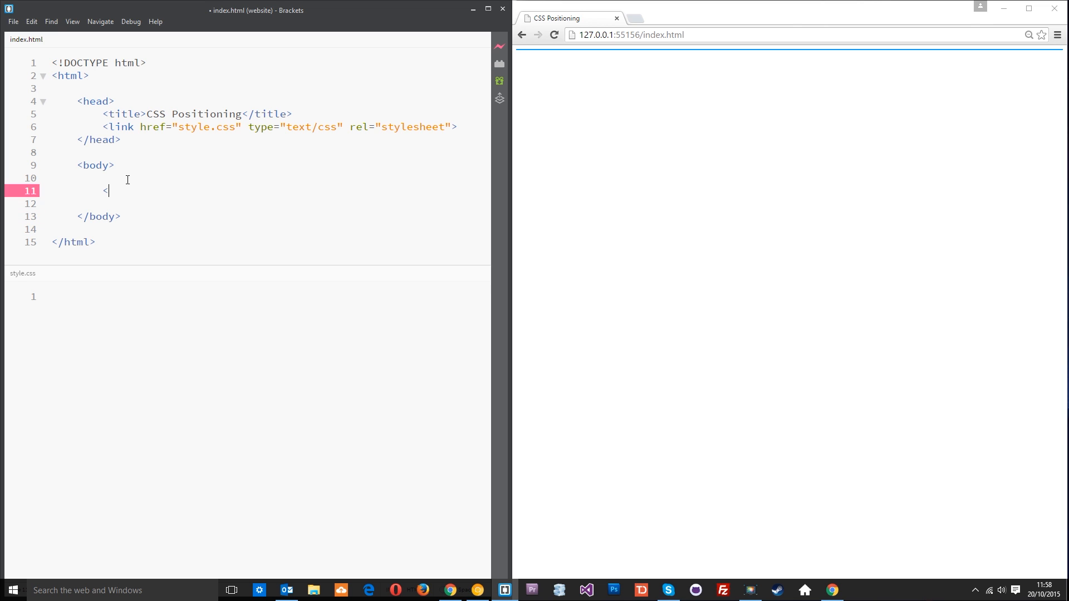
{"action": "type", "text": "p>test</p>"}
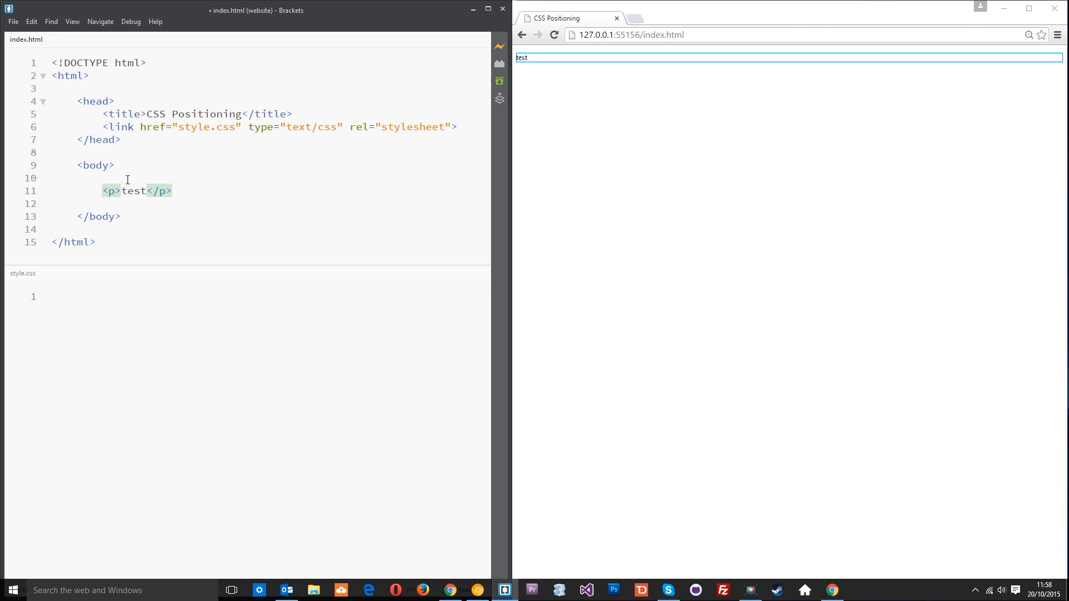
{"action": "triple_click", "coordinate": [136, 191]}
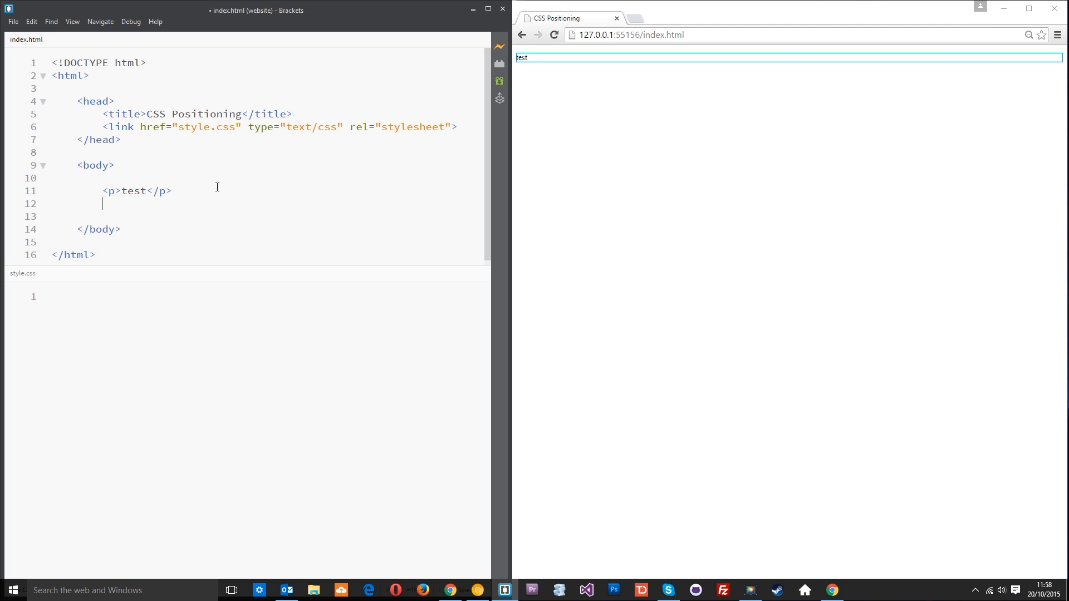
{"action": "type", "text": "<p>test</p>"}
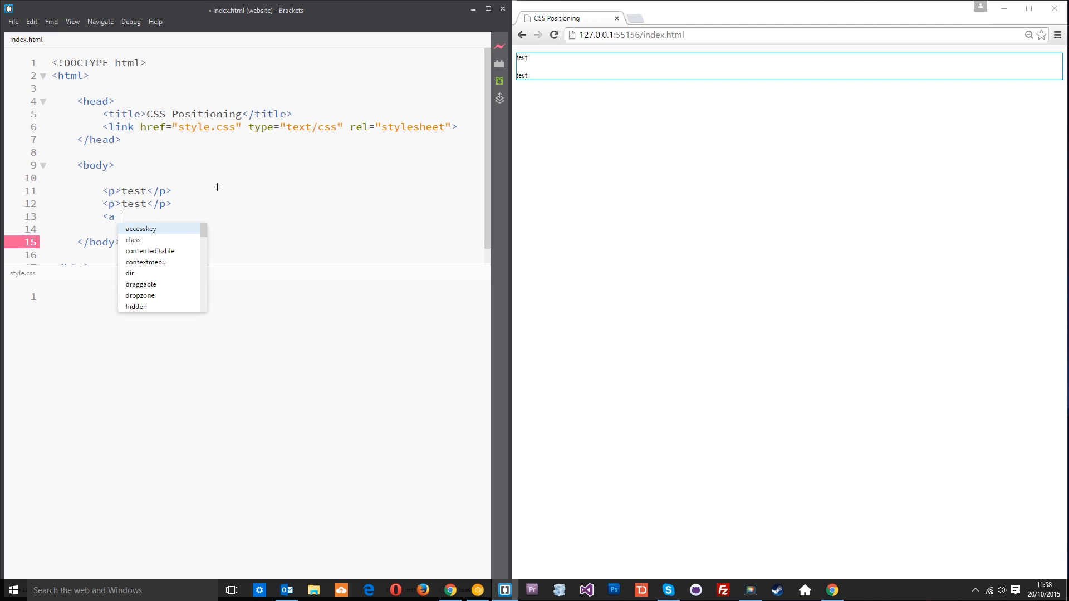
Step: Add a link <a href="">test</a> after the paragraphs
{"action": "type", "text": "href=\"\""}
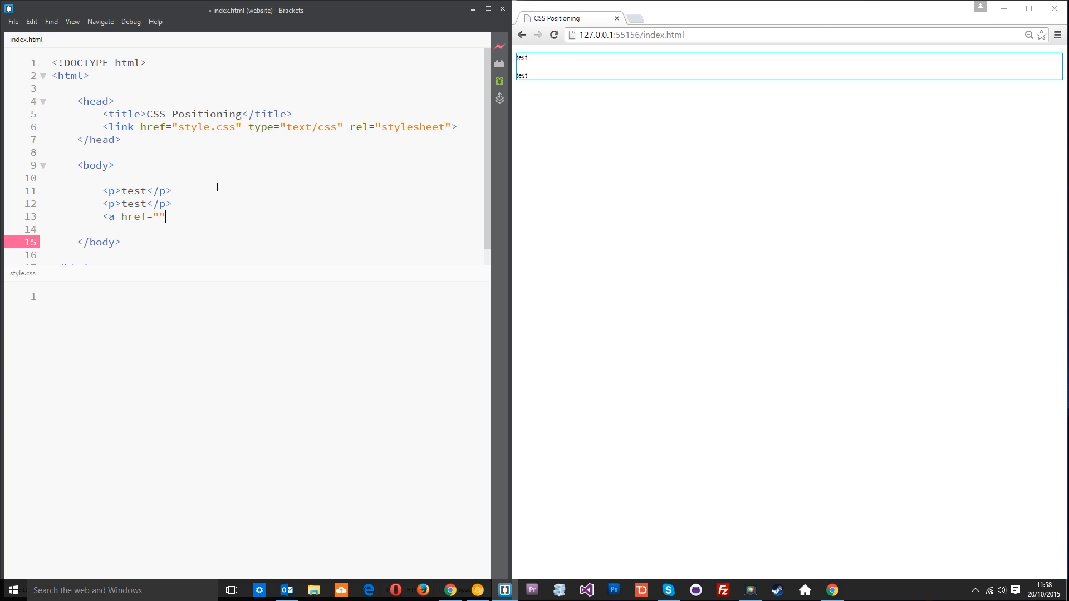
{"action": "type", "text": "></a>"}
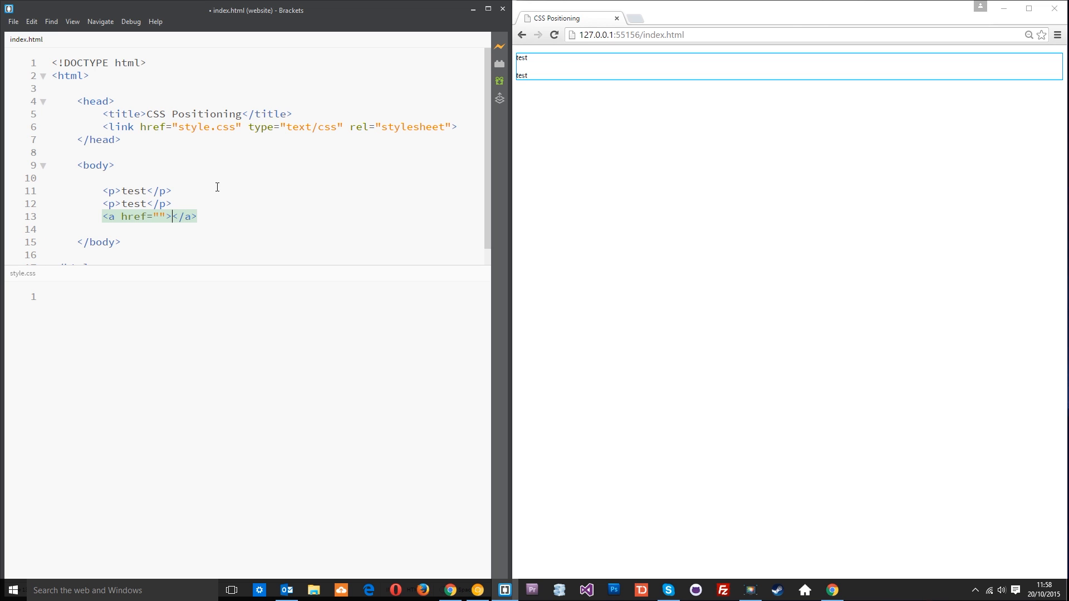
{"action": "type", "text": "test"}
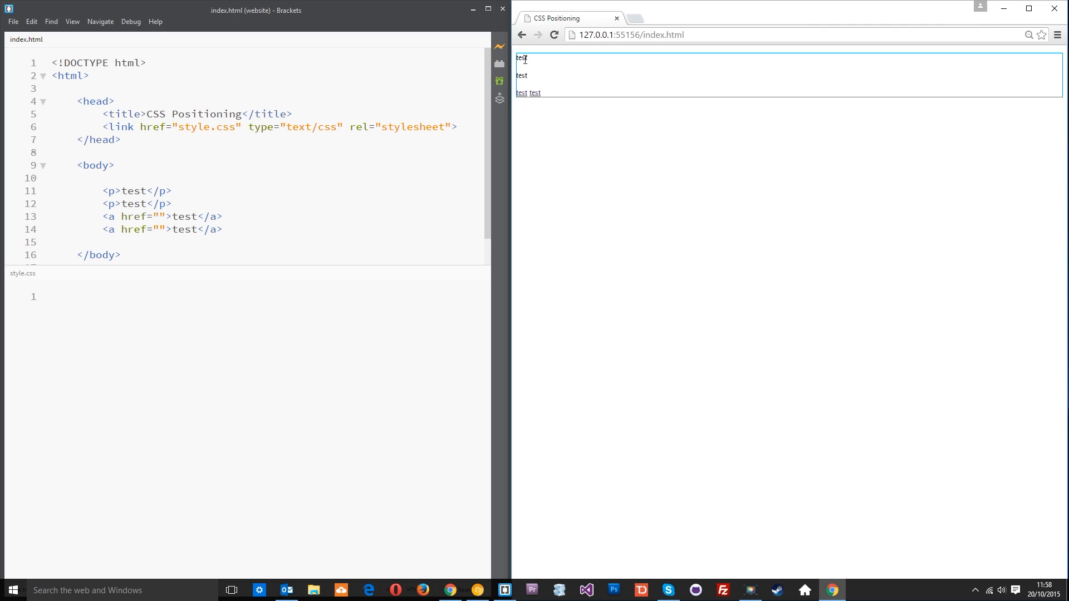
{"action": "mouse_move", "coordinate": [527, 98]}
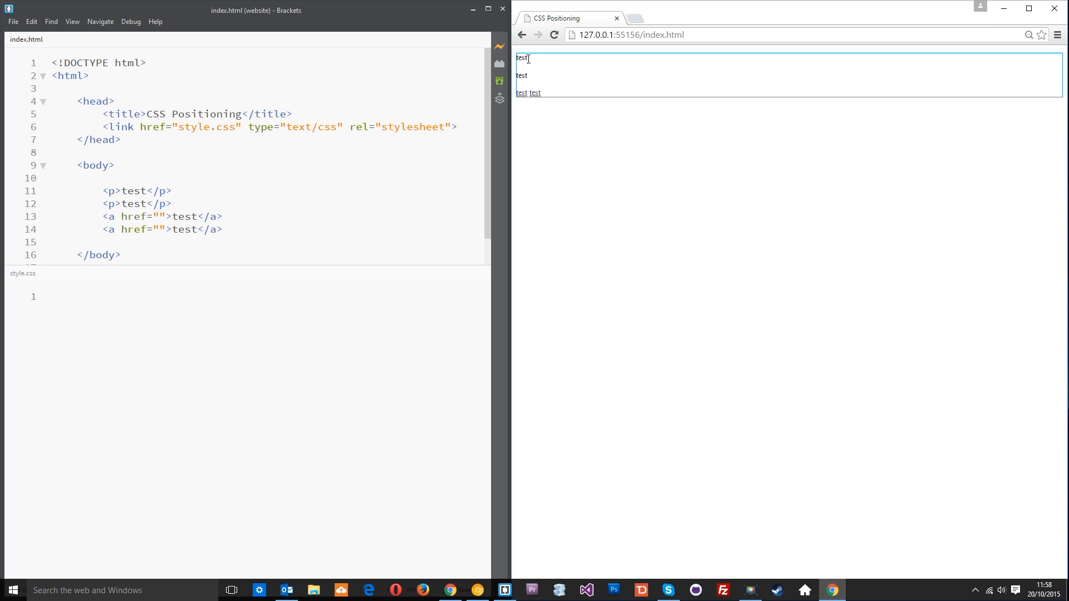
{"action": "double_click", "coordinate": [521, 57]}
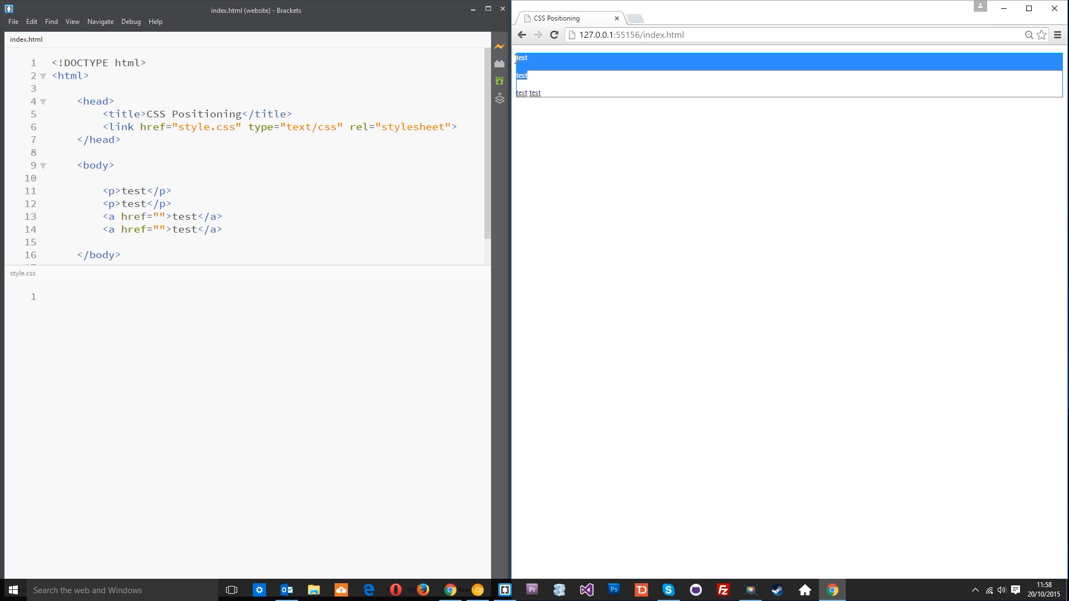
{"action": "mouse_move", "coordinate": [536, 87]}
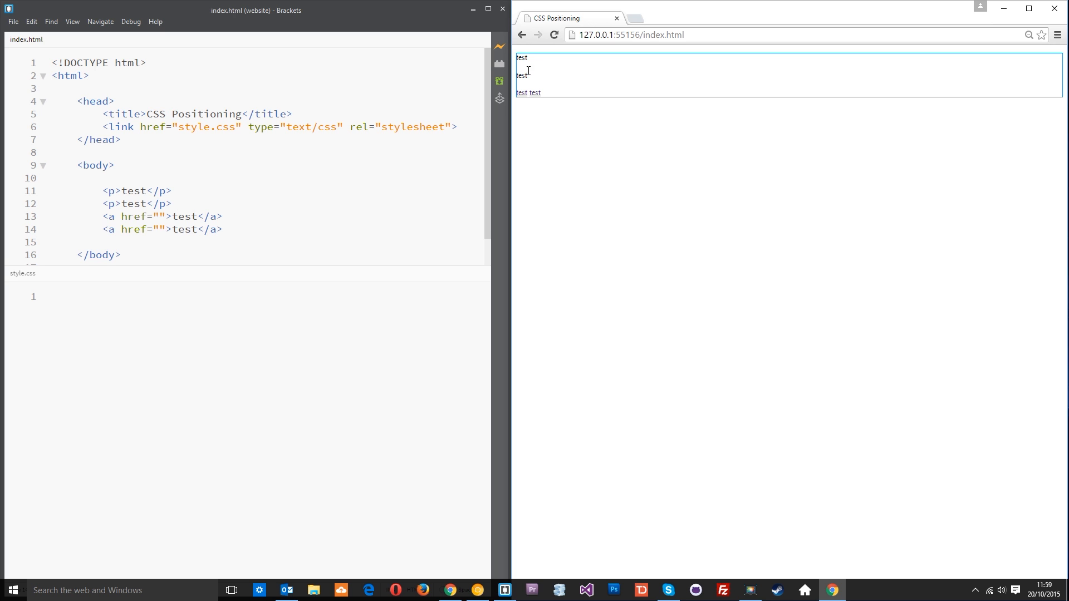
{"action": "mouse_move", "coordinate": [993, 56]}
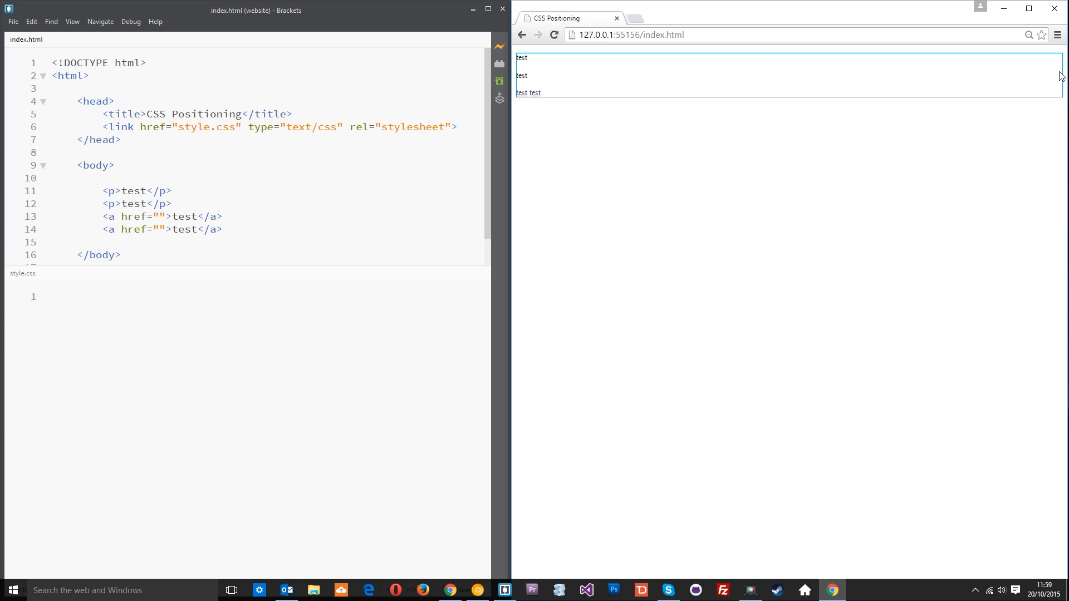
{"action": "mouse_move", "coordinate": [810, 86]}
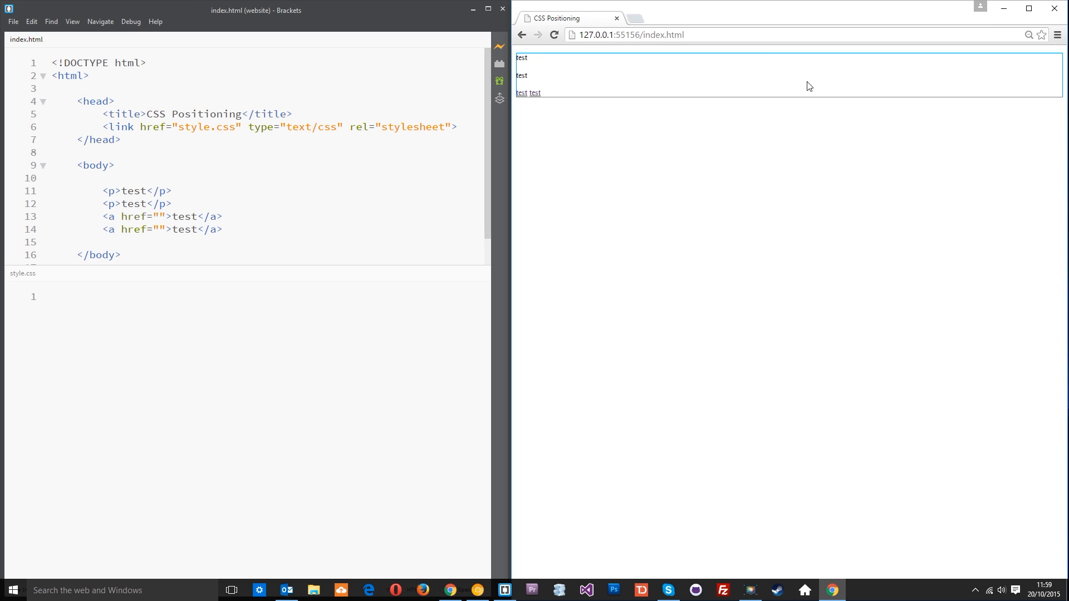
{"action": "mouse_move", "coordinate": [1028, 8]}
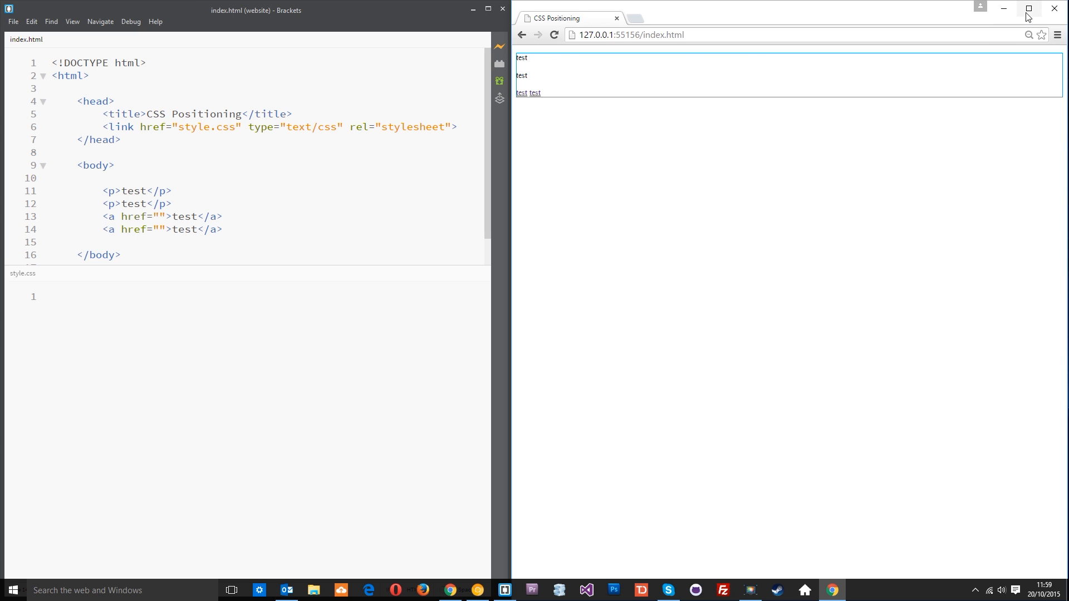
{"action": "left_click", "coordinate": [1029, 8]}
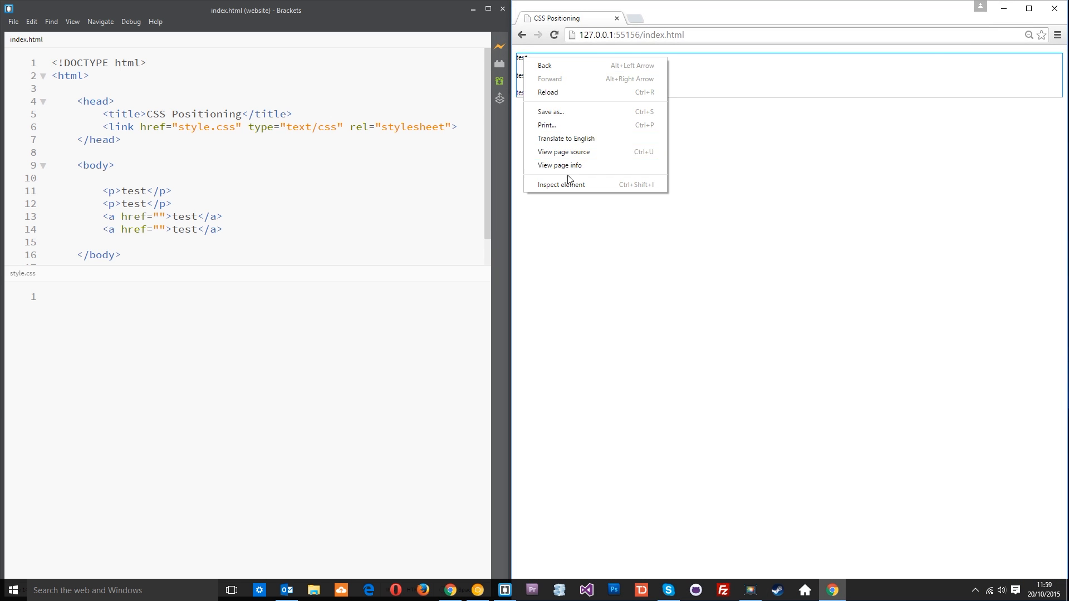
Step: Inspect the p and a elements in Chrome DevTools and relaunch the preview
{"action": "left_click", "coordinate": [560, 184]}
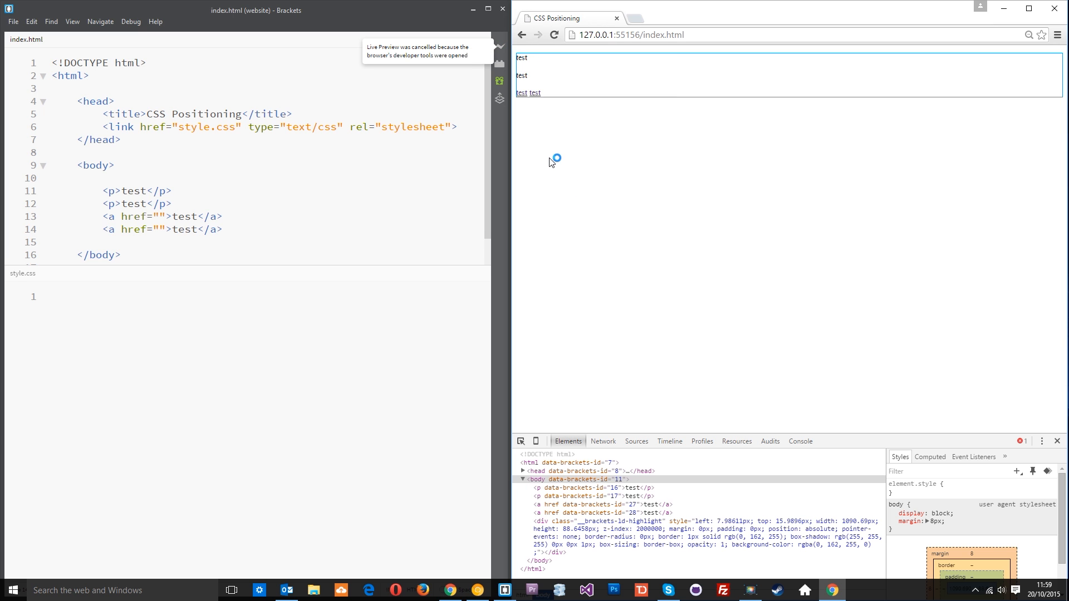
{"action": "left_click", "coordinate": [1031, 8]}
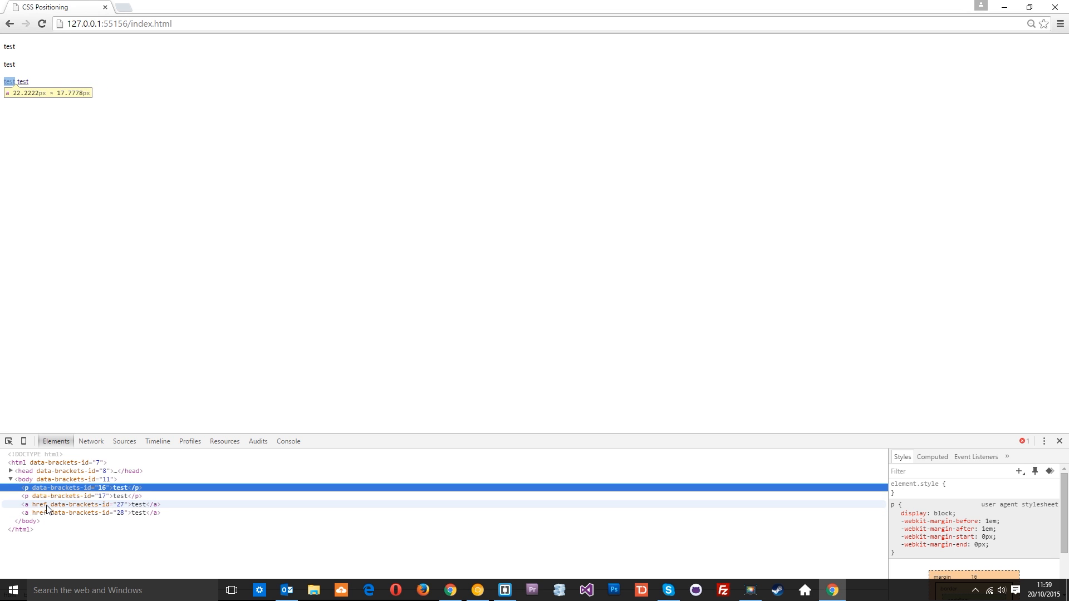
{"action": "mouse_move", "coordinate": [53, 511]}
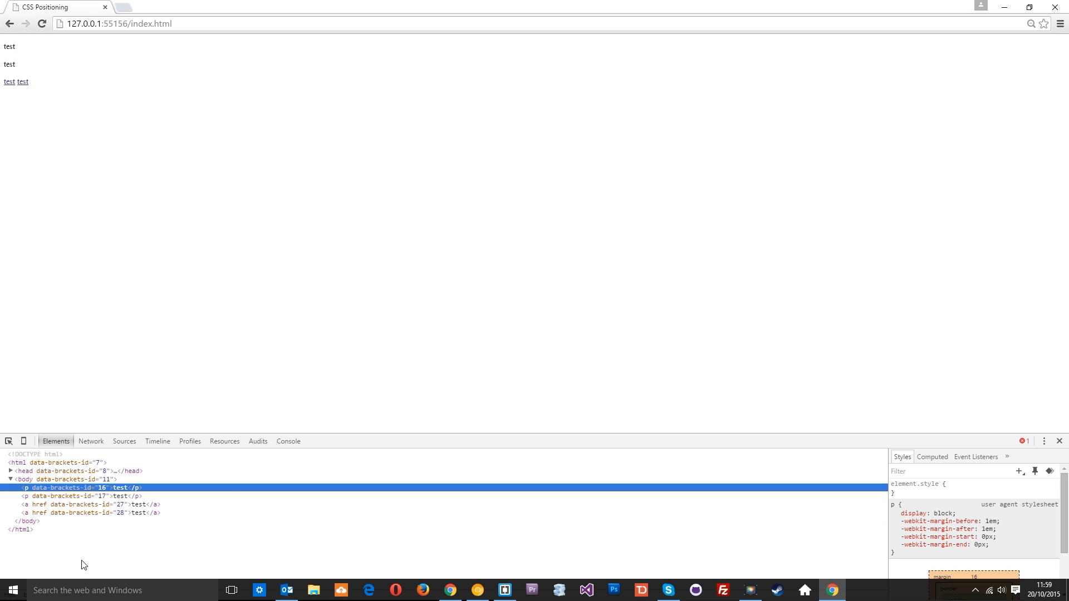
{"action": "mouse_move", "coordinate": [1030, 8]}
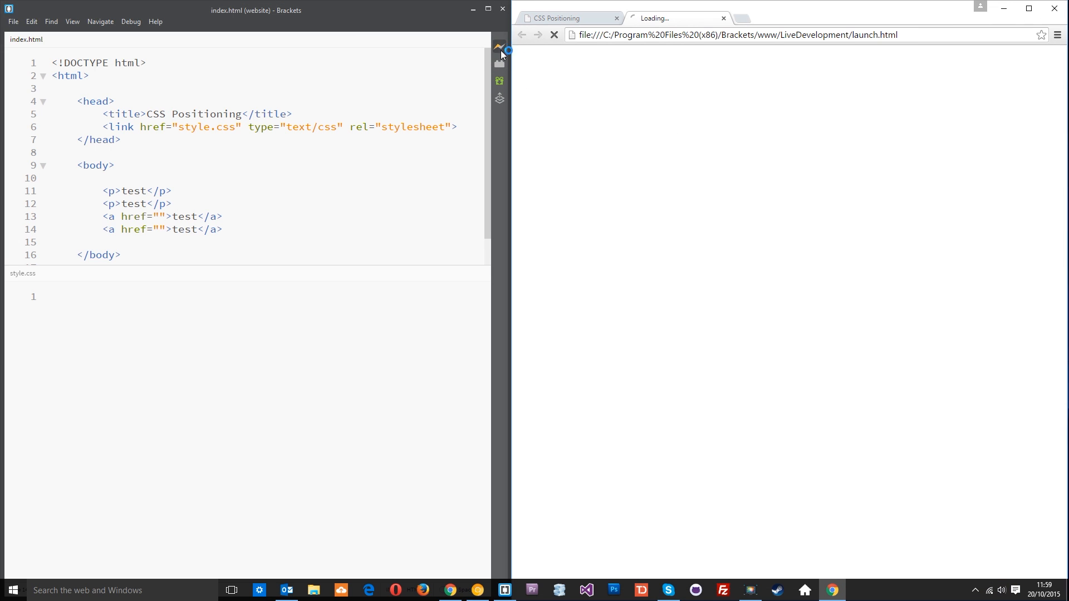
Step: Write p{ width: 50%; margin: 20px; padding: 30px; border: 2px solid #000; } and refresh the preview
{"action": "left_click", "coordinate": [499, 47]}
{"action": "type", "text": "p{"}
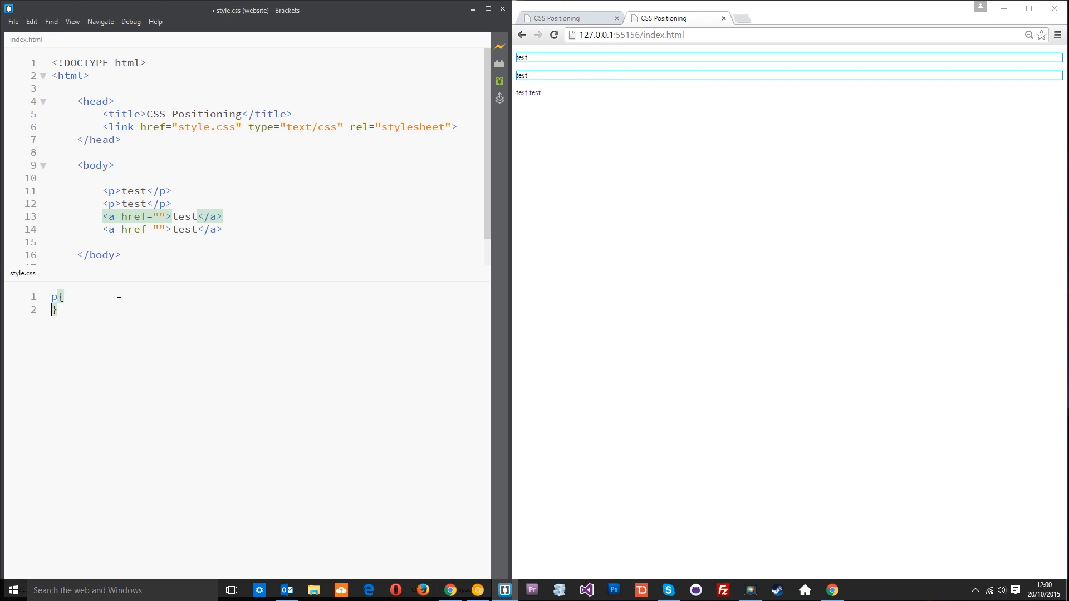
{"action": "type", "text": "width: 50%;"}
{"action": "type", "text": "margin: 20px"}
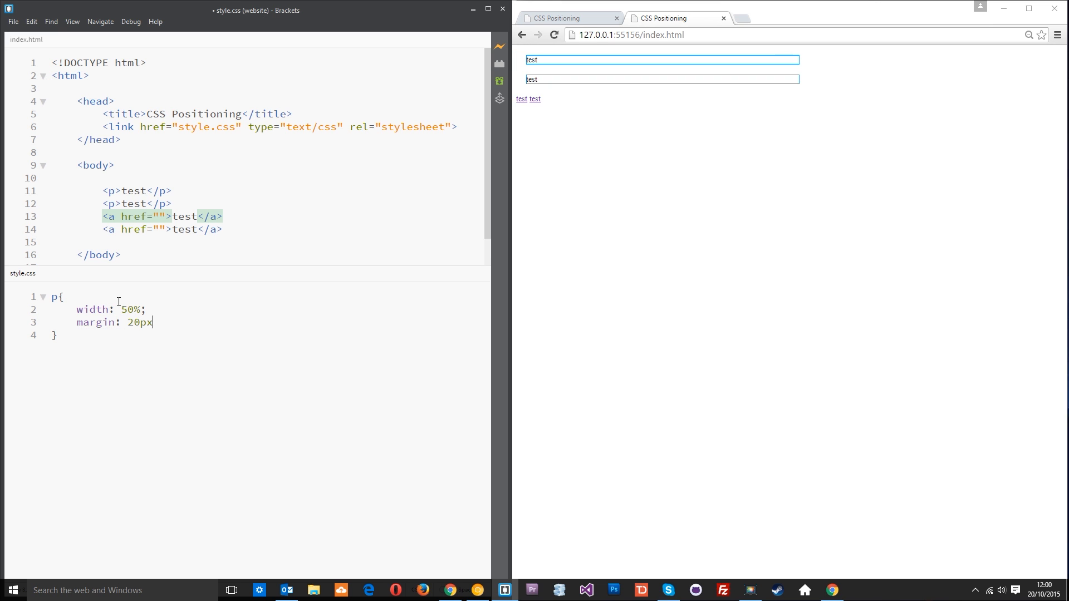
{"action": "type", "text": "padding: 30px;"}
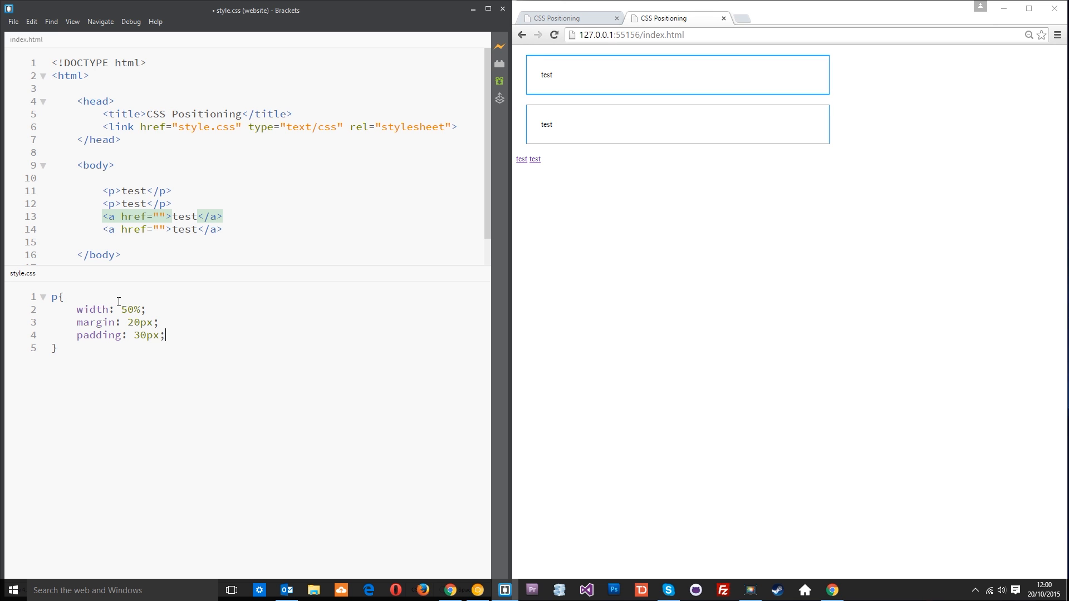
{"action": "type", "text": "border:"}
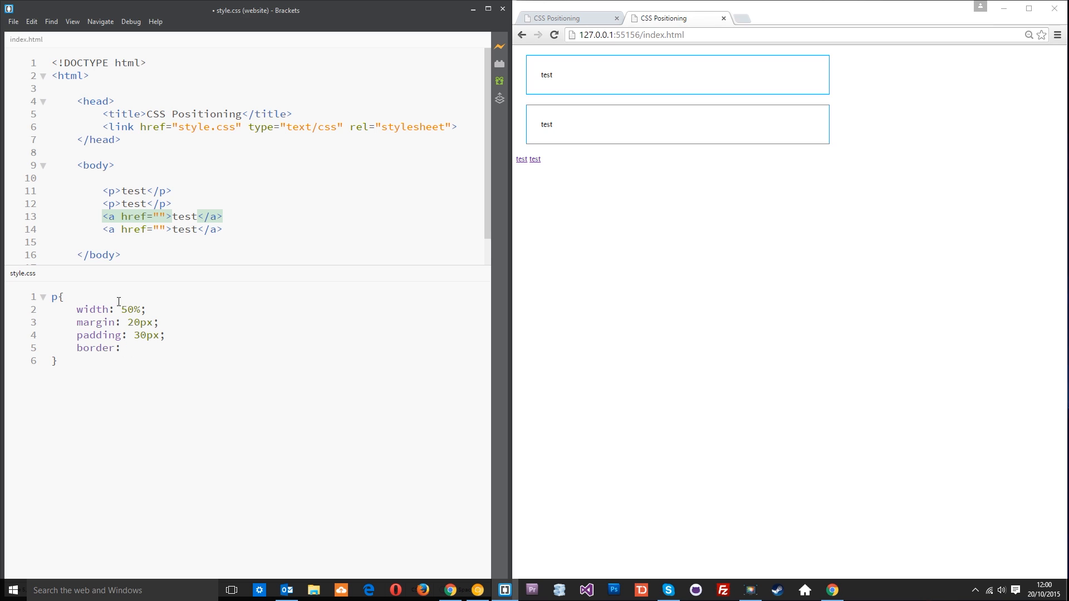
{"action": "type", "text": "2px solid"}
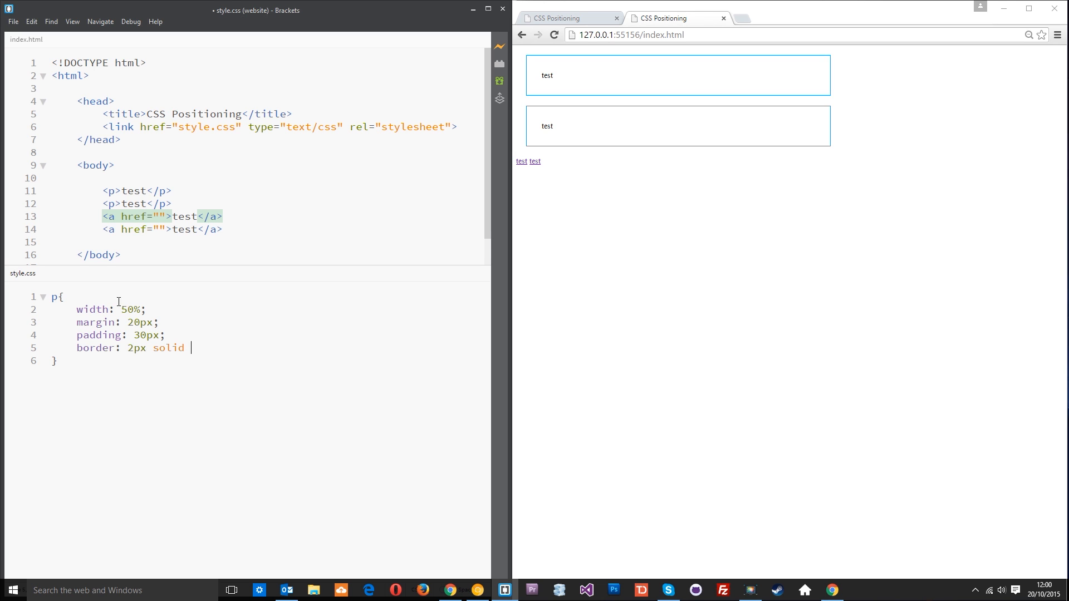
{"action": "type", "text": "#000;"}
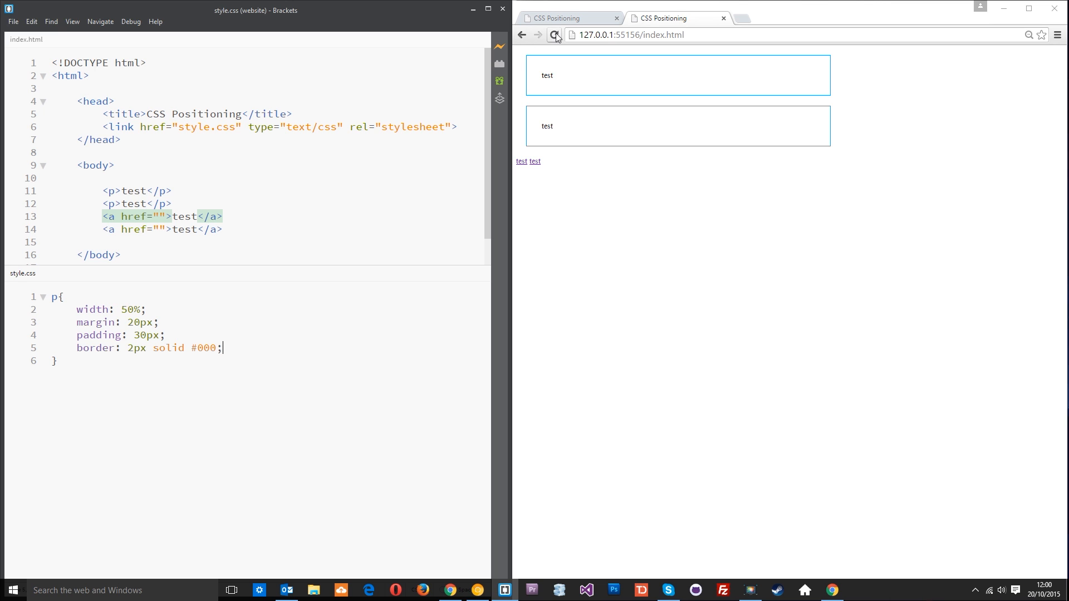
{"action": "left_click", "coordinate": [555, 35]}
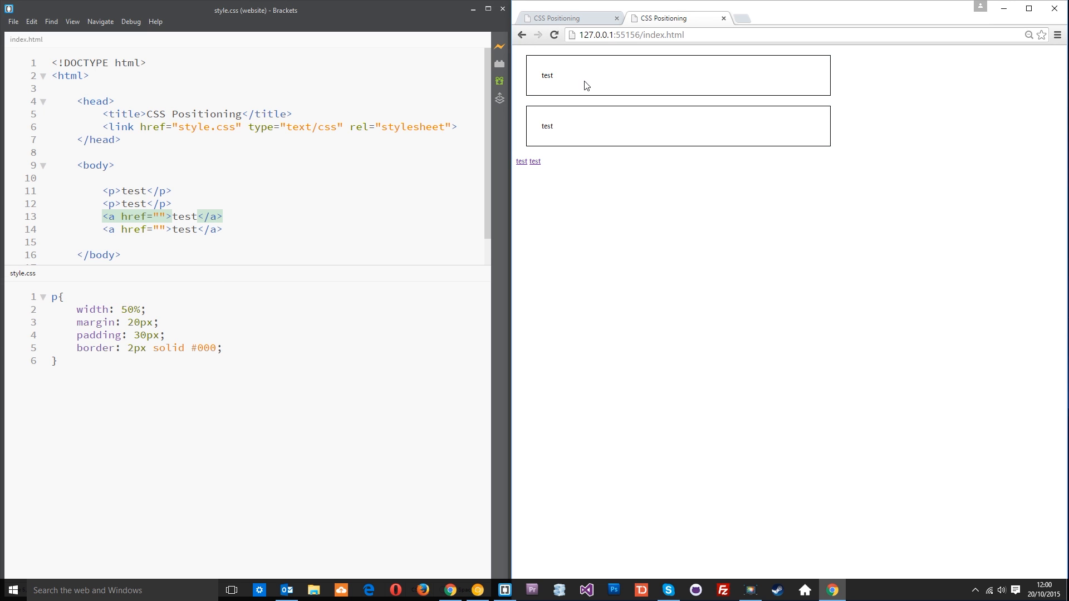
Step: Change the selector from p to p, a and highlight the margin declaration
{"action": "left_click_drag", "start_coordinate": [106, 191], "coordinate": [171, 203]}
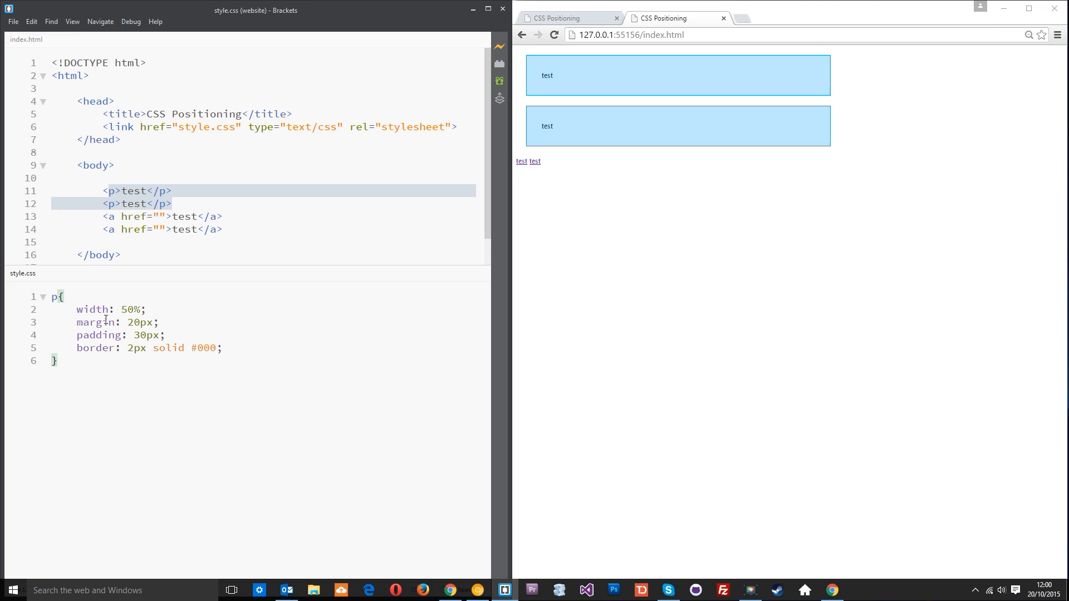
{"action": "type", "text": ", a"}
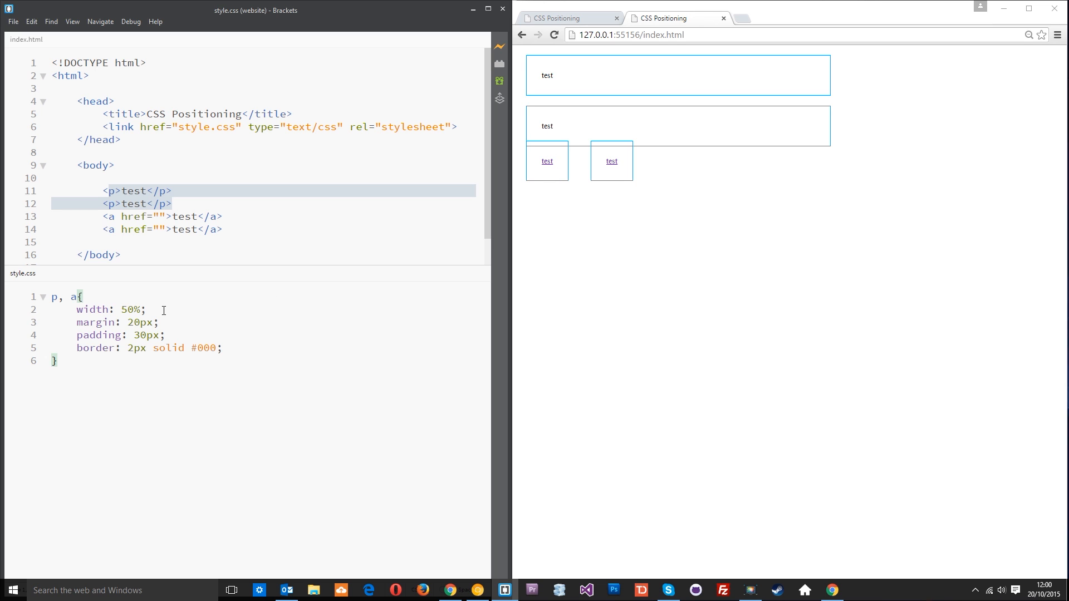
{"action": "triple_click", "coordinate": [103, 308]}
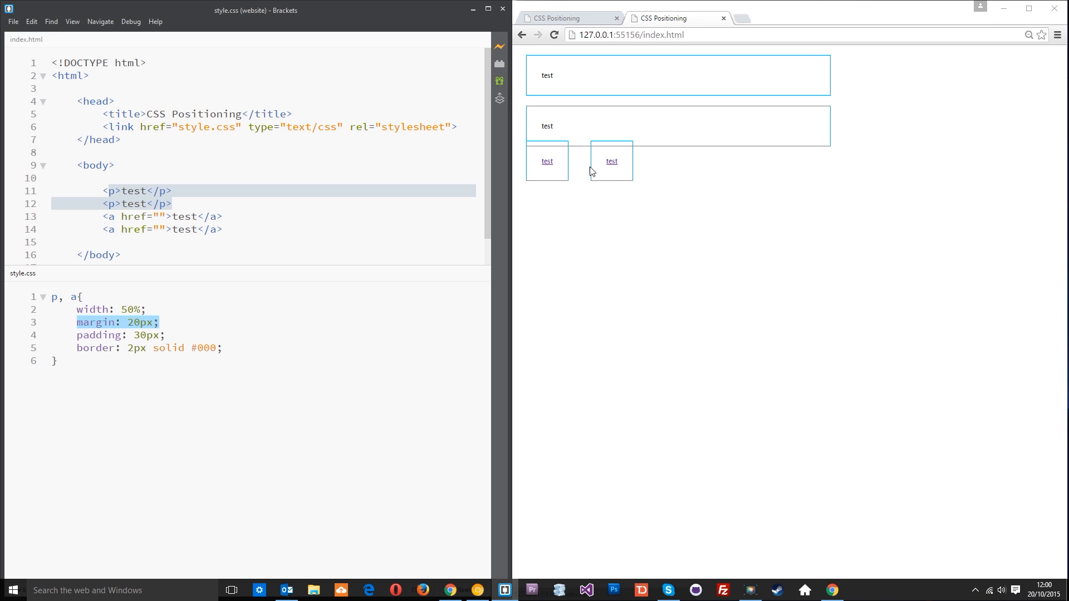
{"action": "mouse_move", "coordinate": [567, 169]}
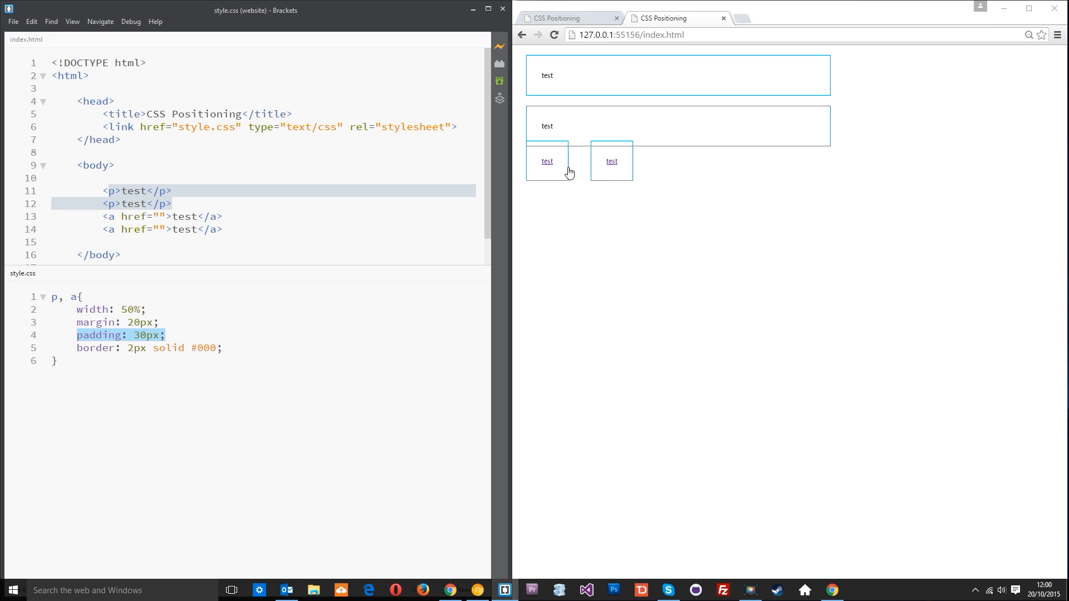
{"action": "mouse_move", "coordinate": [554, 168]}
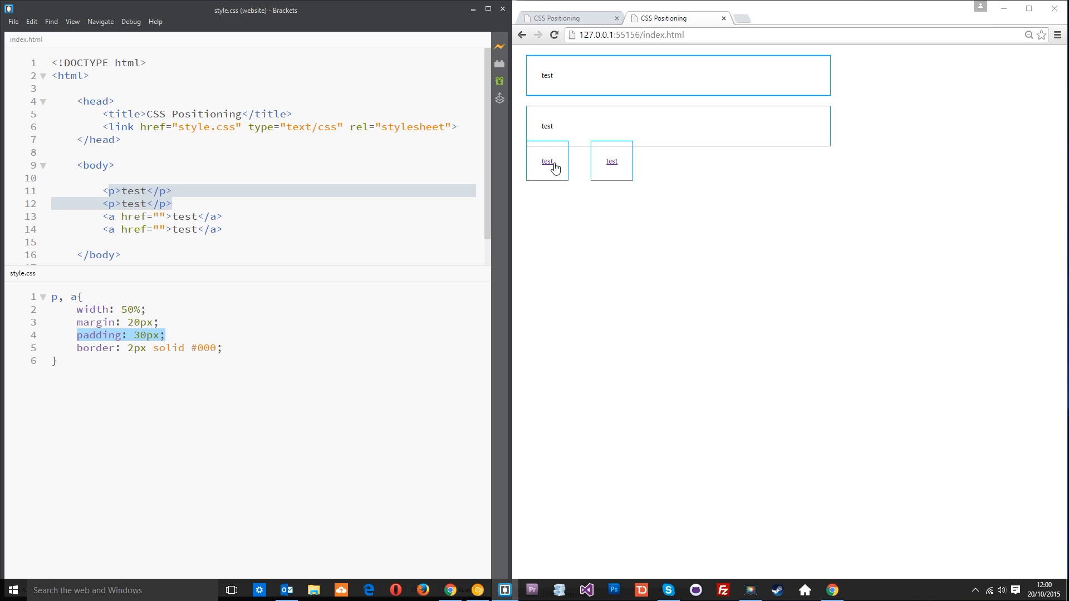
{"action": "mouse_move", "coordinate": [620, 165]}
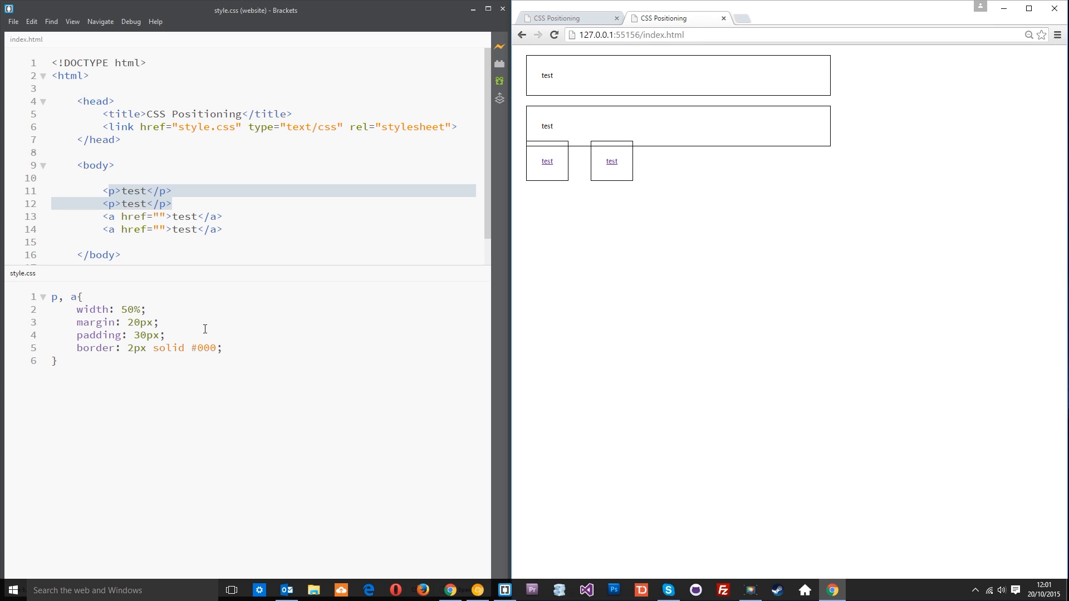
Step: Add display: block; to the p, a rule
{"action": "left_click", "coordinate": [222, 347]}
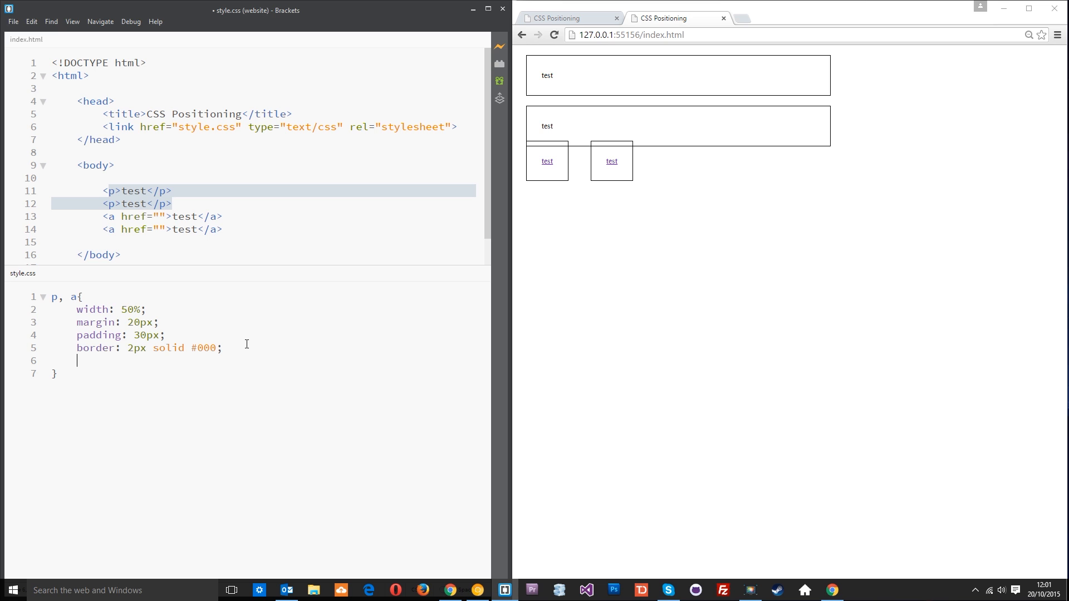
{"action": "type", "text": "display: block;"}
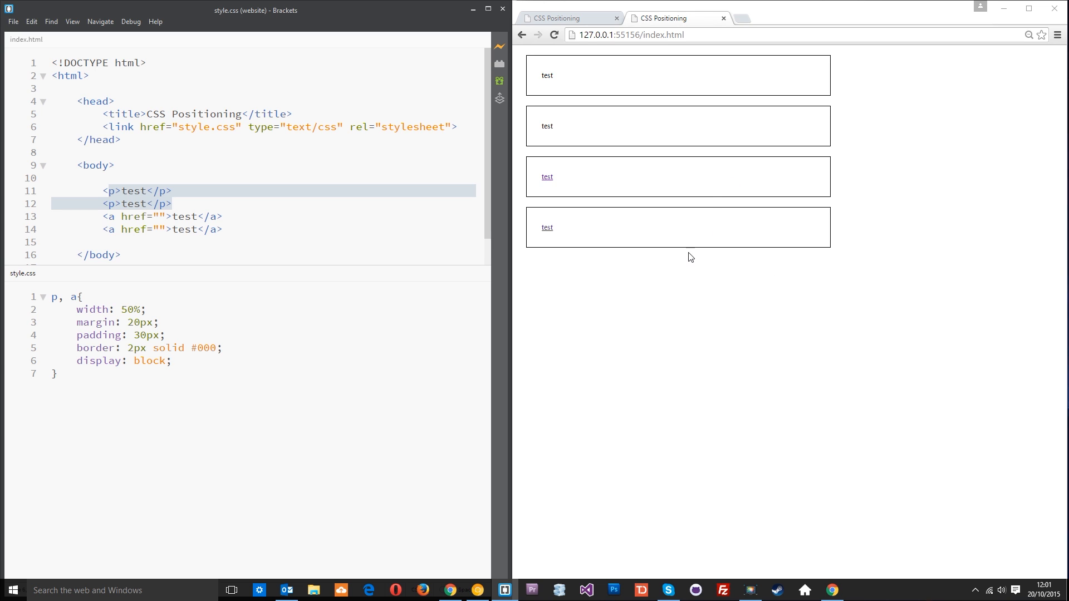
{"action": "mouse_move", "coordinate": [770, 165]}
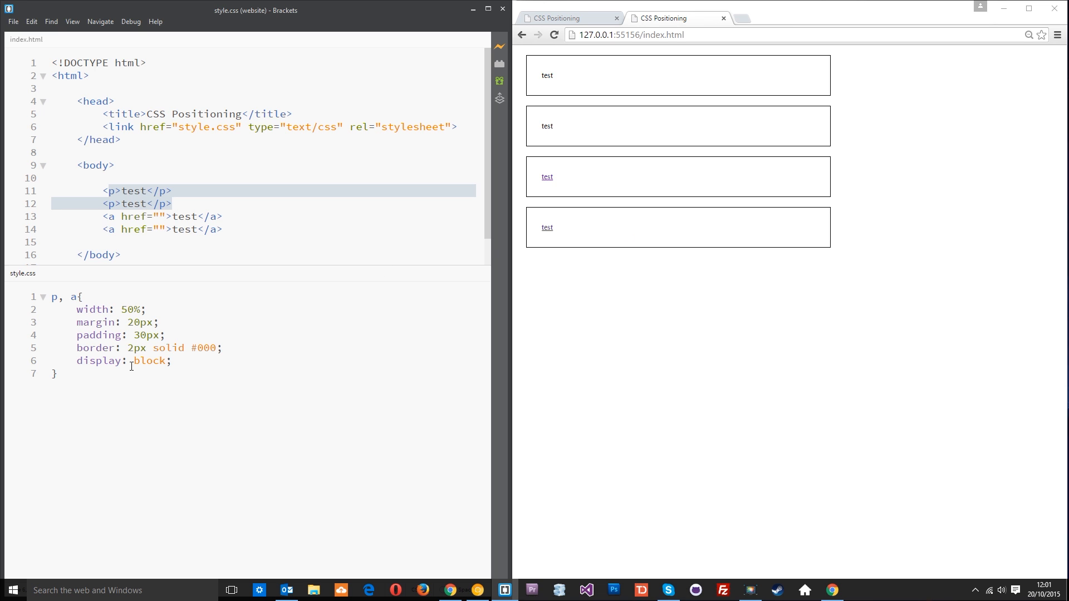
Step: Set display to inline-block and width to 20% in the p, a rule
{"action": "type", "text": "inlin"}
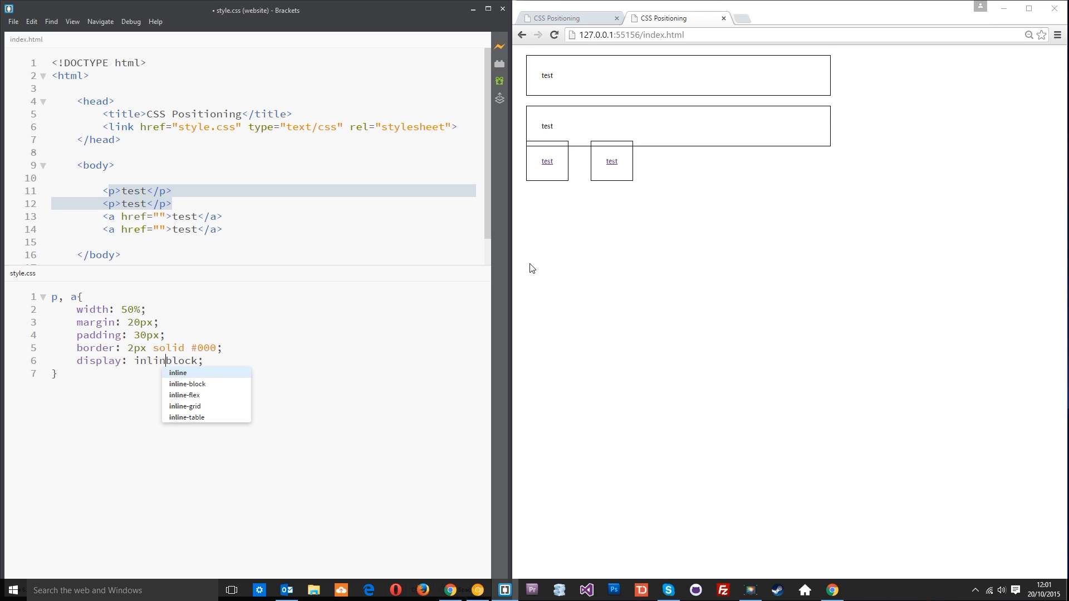
{"action": "left_click", "coordinate": [187, 384]}
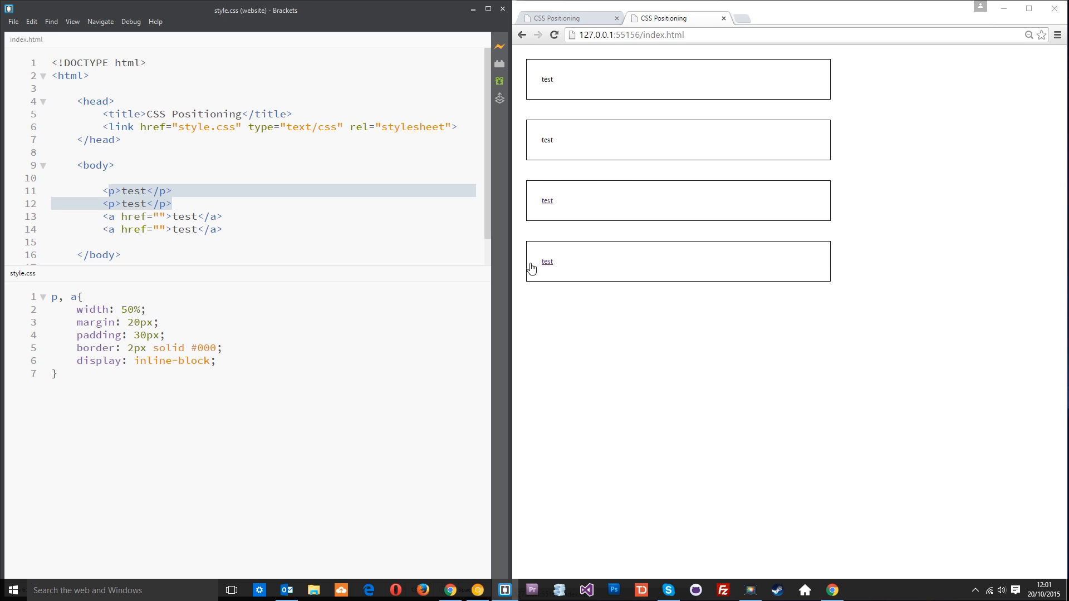
{"action": "mouse_move", "coordinate": [571, 269]}
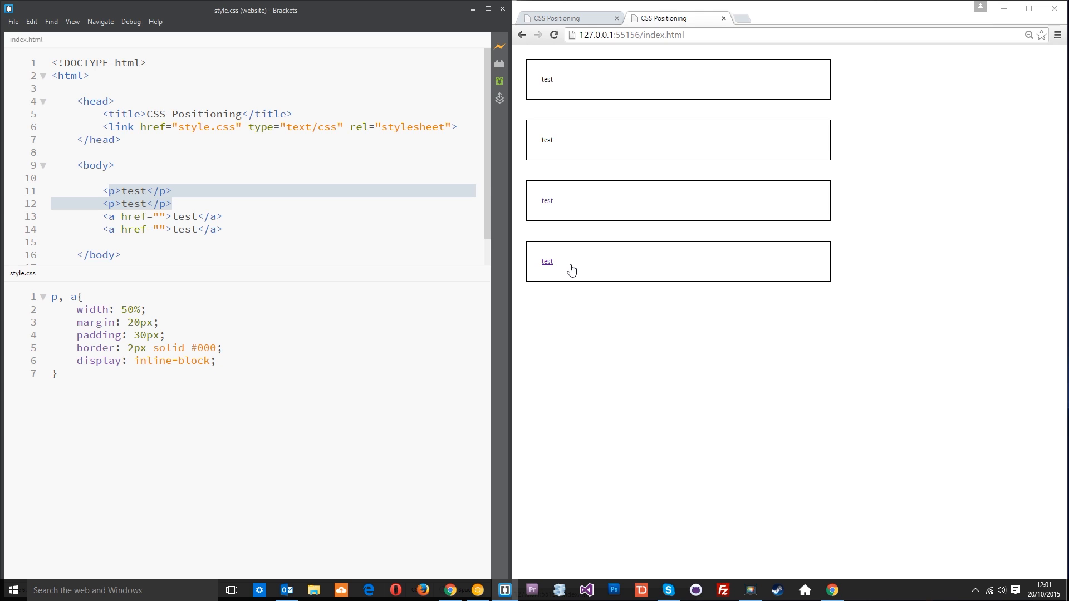
{"action": "left_click", "coordinate": [176, 361]}
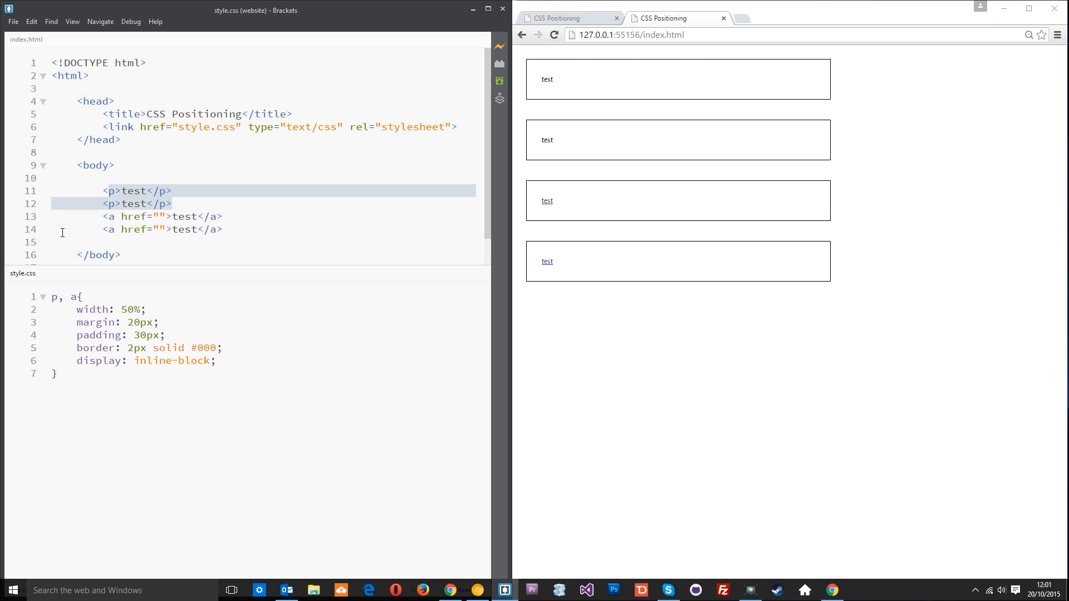
{"action": "type", "text": "20%"}
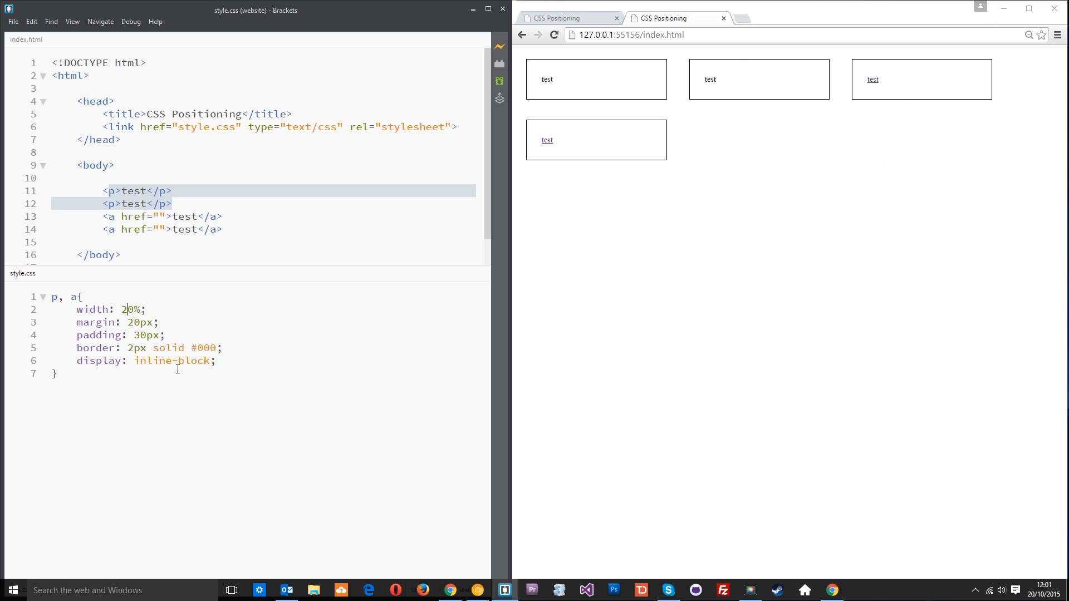
{"action": "double_click", "coordinate": [154, 361]}
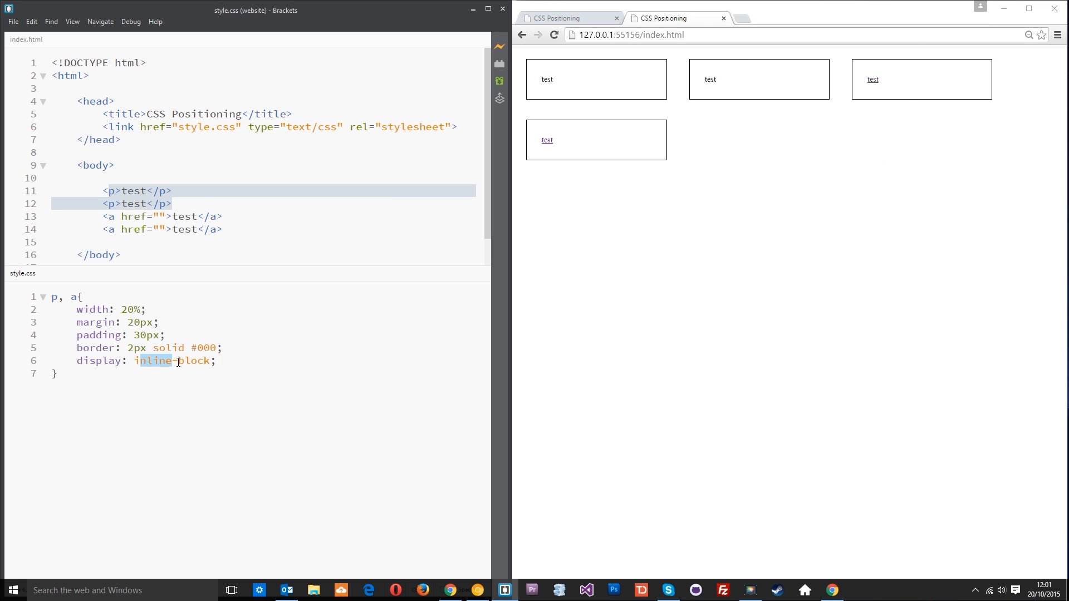